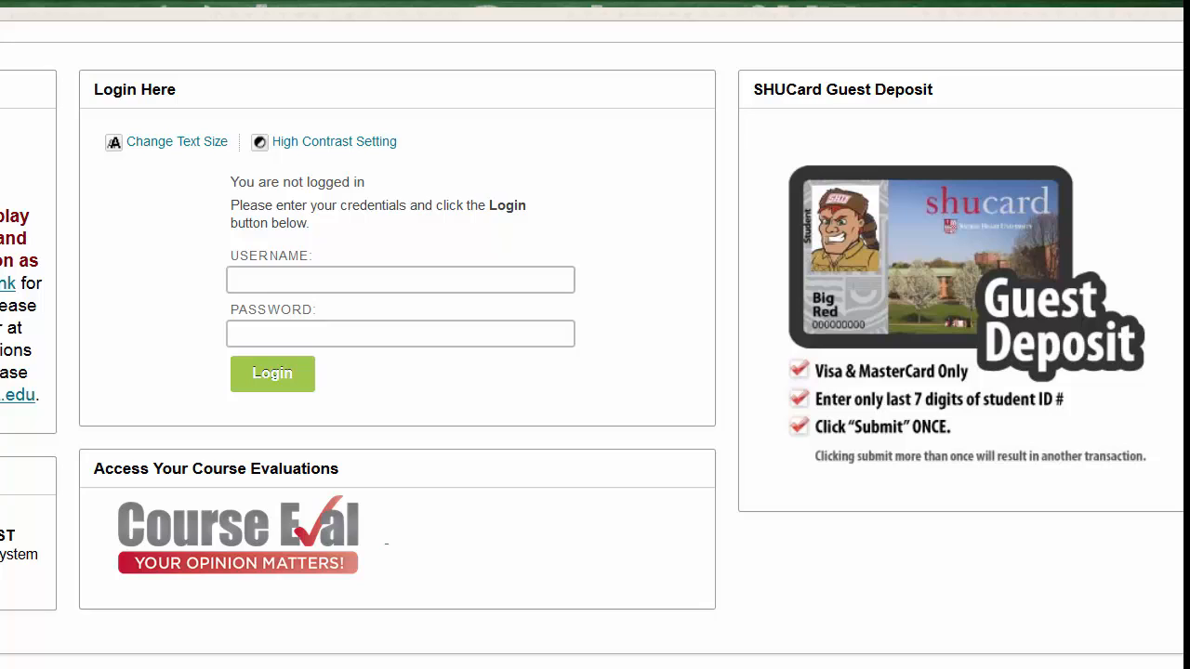
Sign in to Blackboard Learn with the instructor username and password.
click(400, 279)
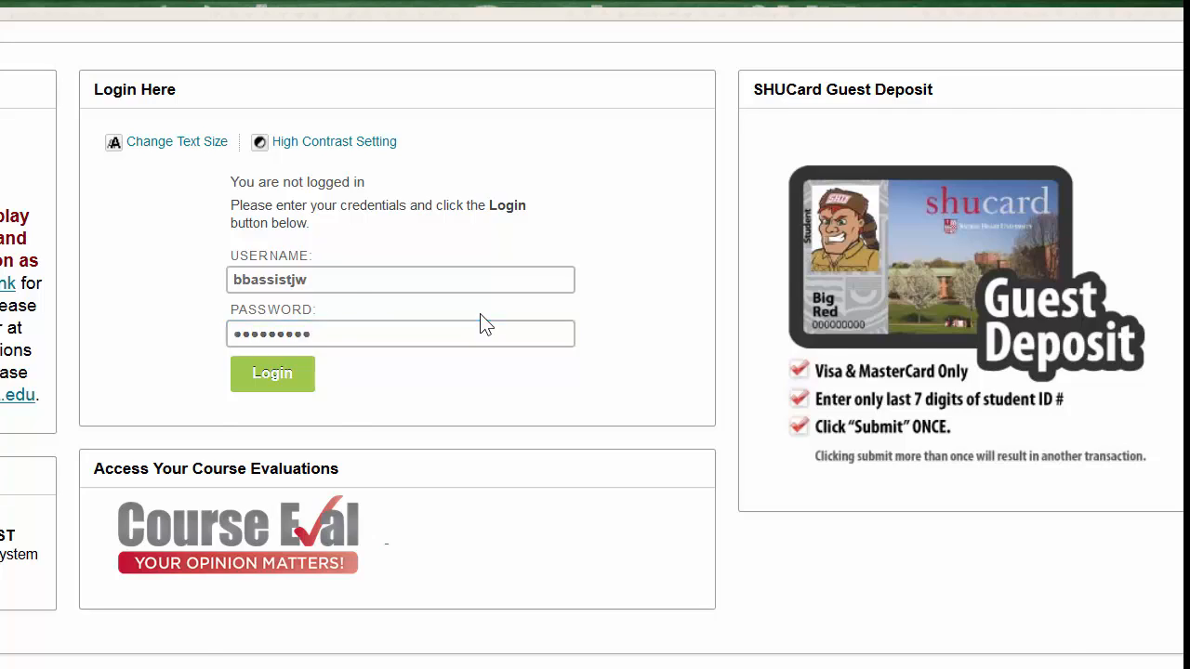
click(271, 373)
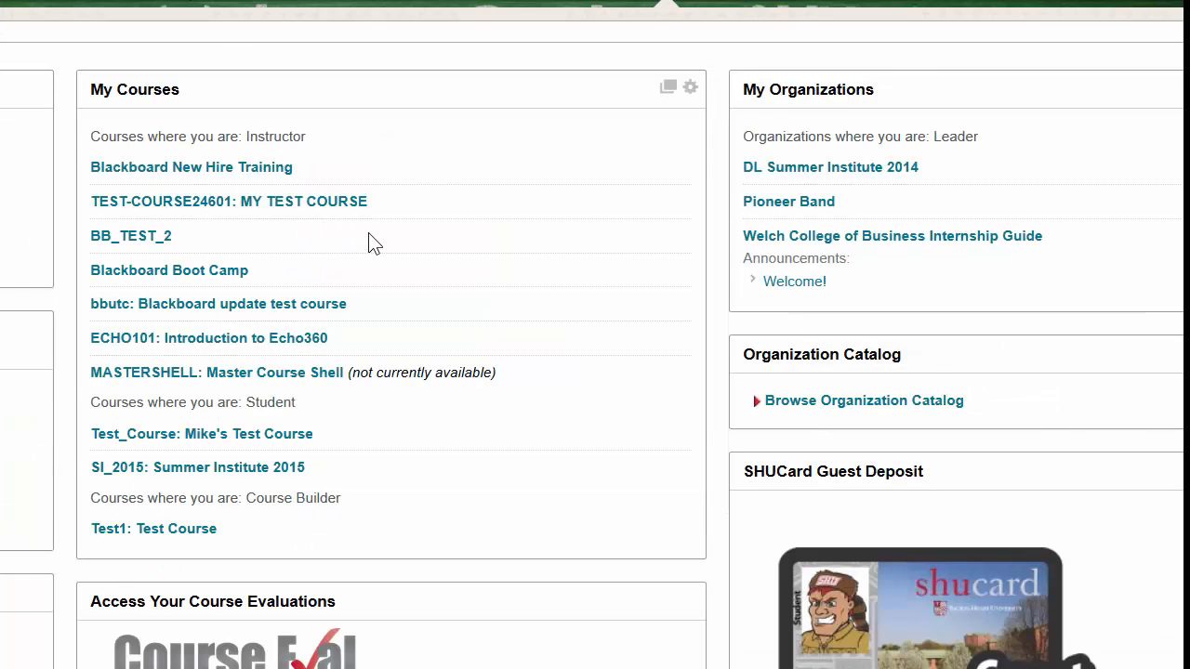
Enter the BB_TEST_2 course and open its Test Wiki, reaching the Create Wiki Page form.
click(131, 235)
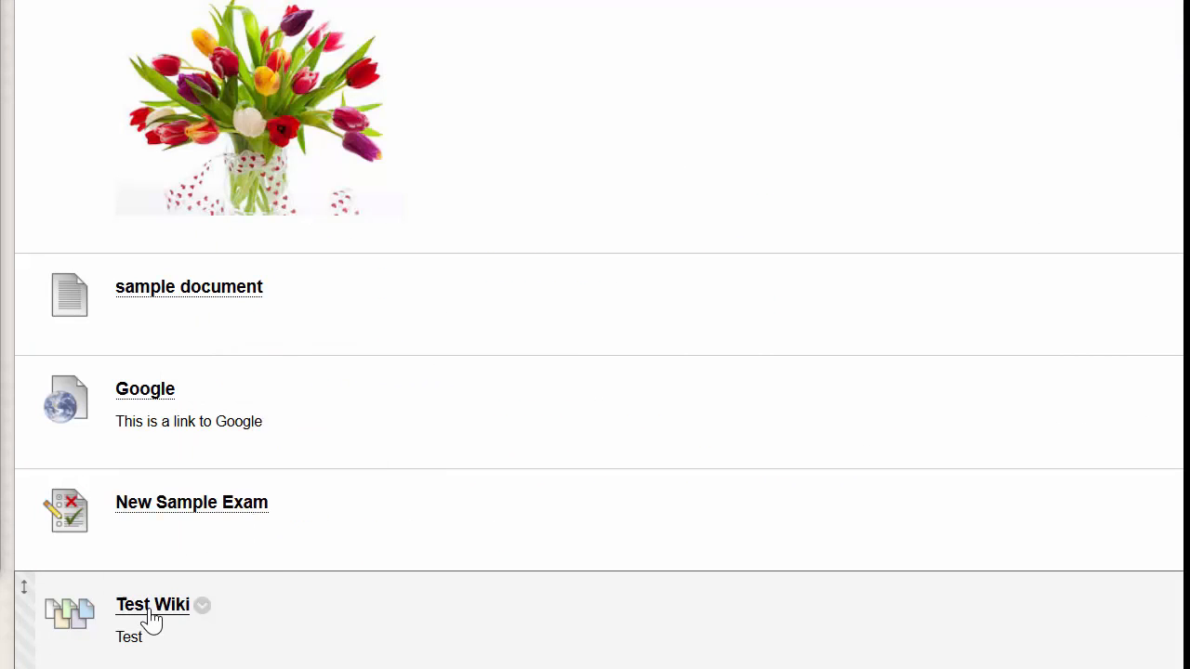
click(153, 606)
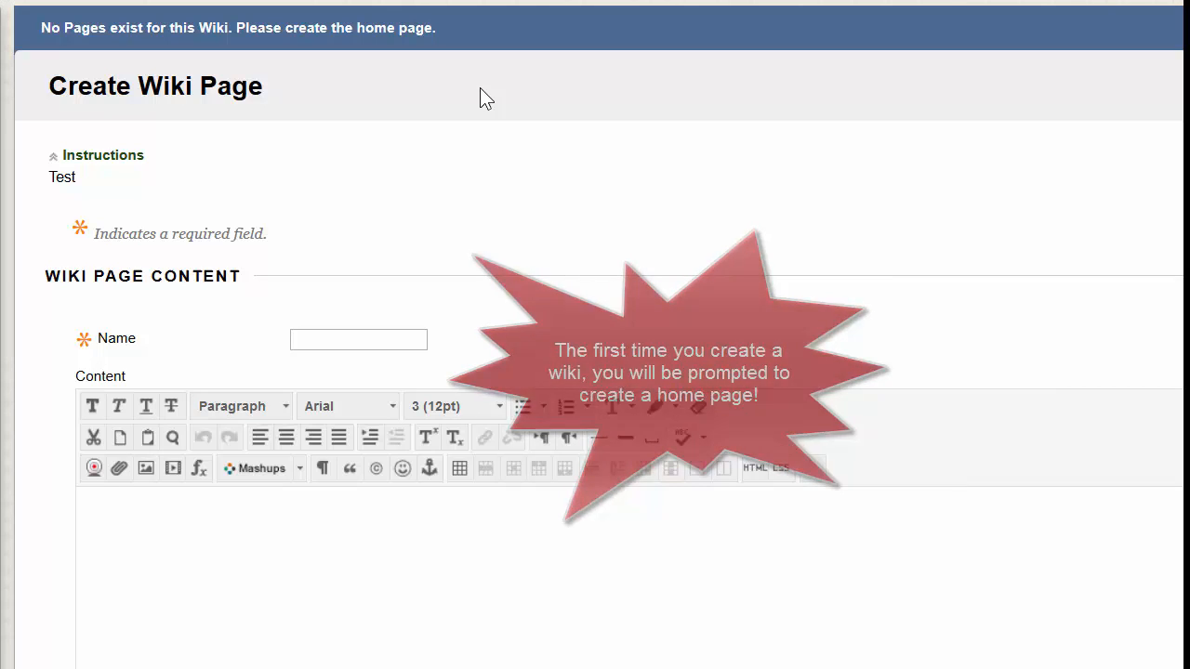
Name the wiki page Home and write 'Content goes here.' in its content area.
text(Home)
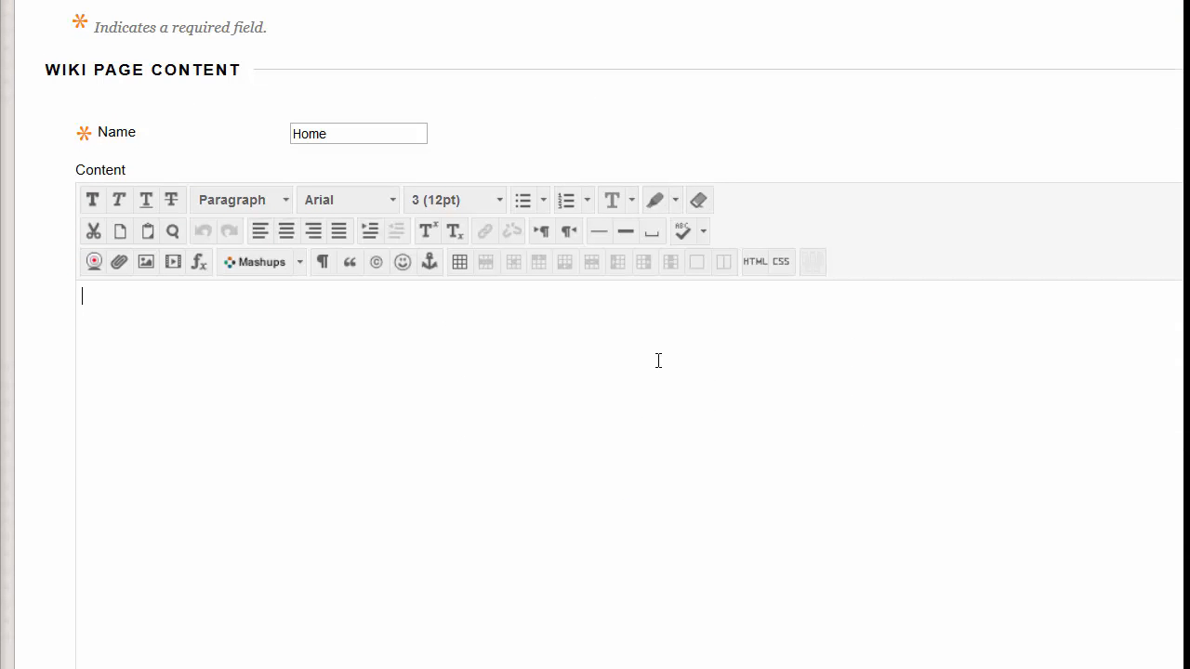
scroll(down, 3)
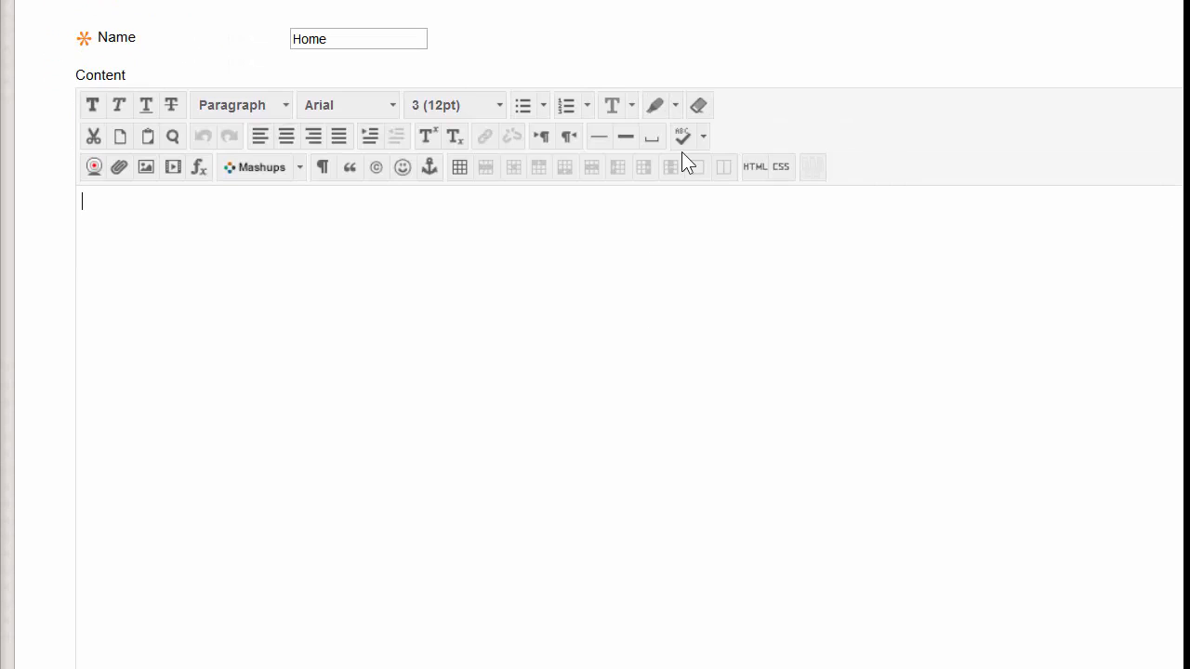
text(Content goes here.)
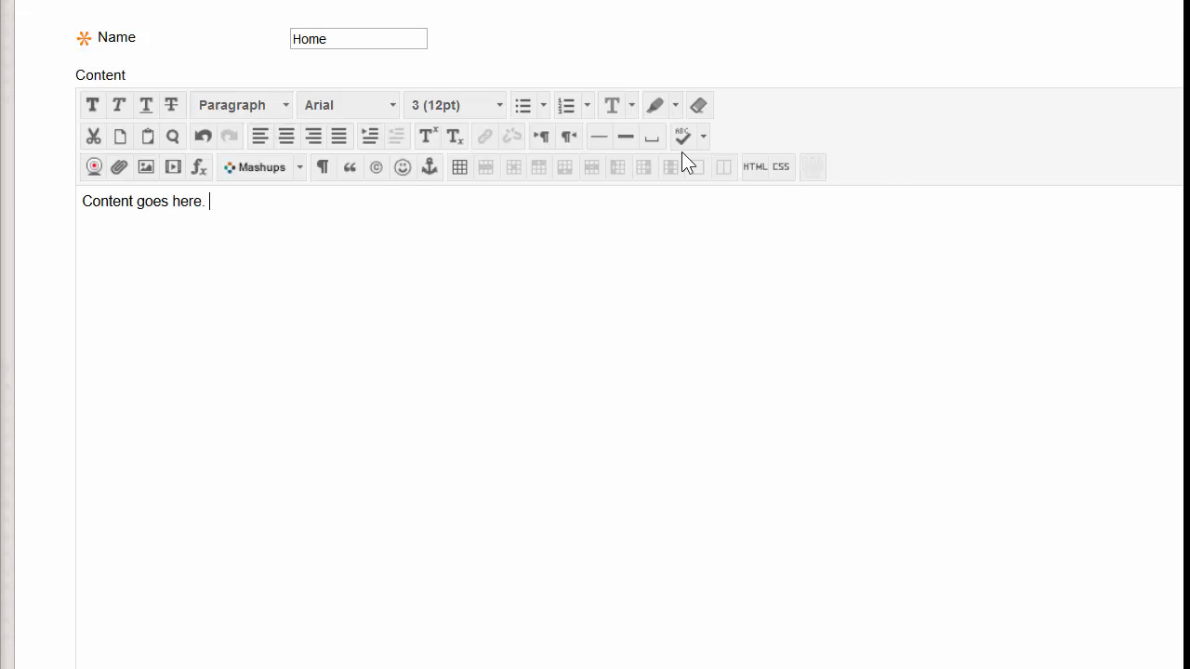
mouse_move(464, 189)
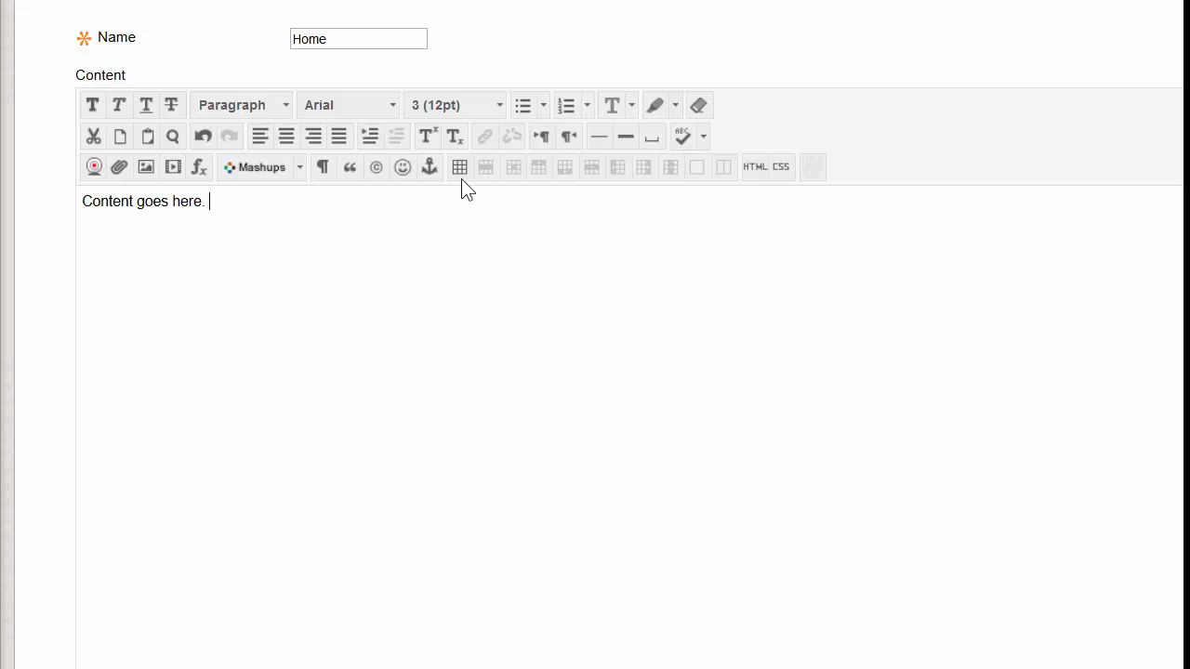
mouse_move(522, 290)
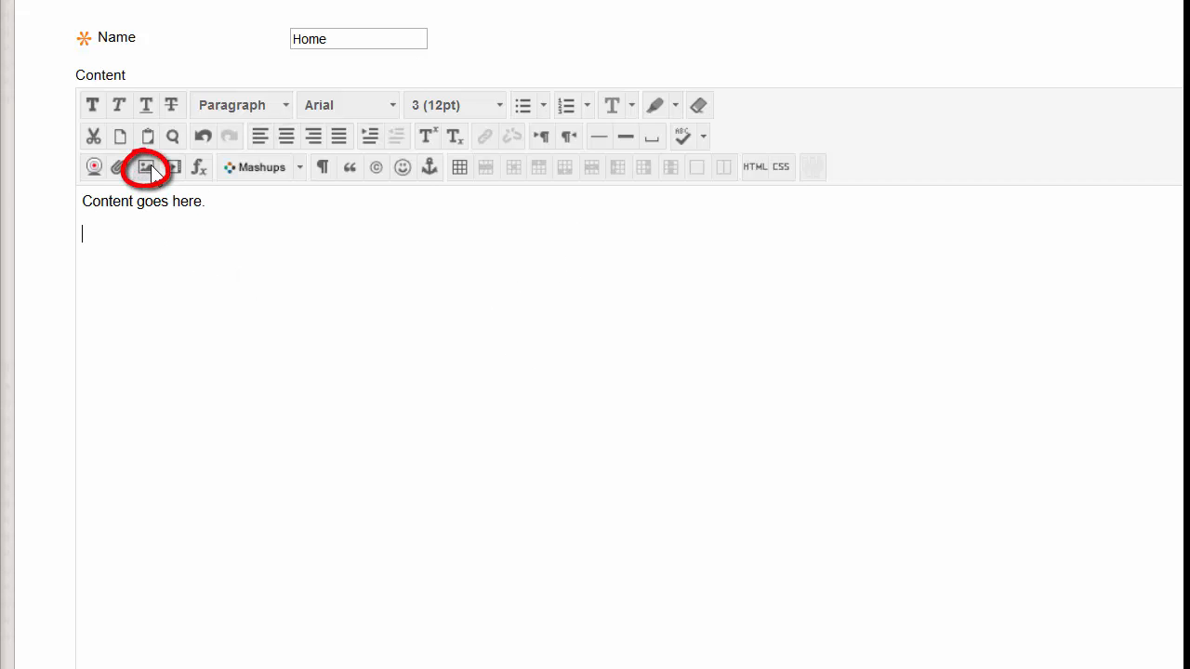
Insert the Sacred Heart University Pioneers logo by image URL below the opening line, without a description.
click(145, 167)
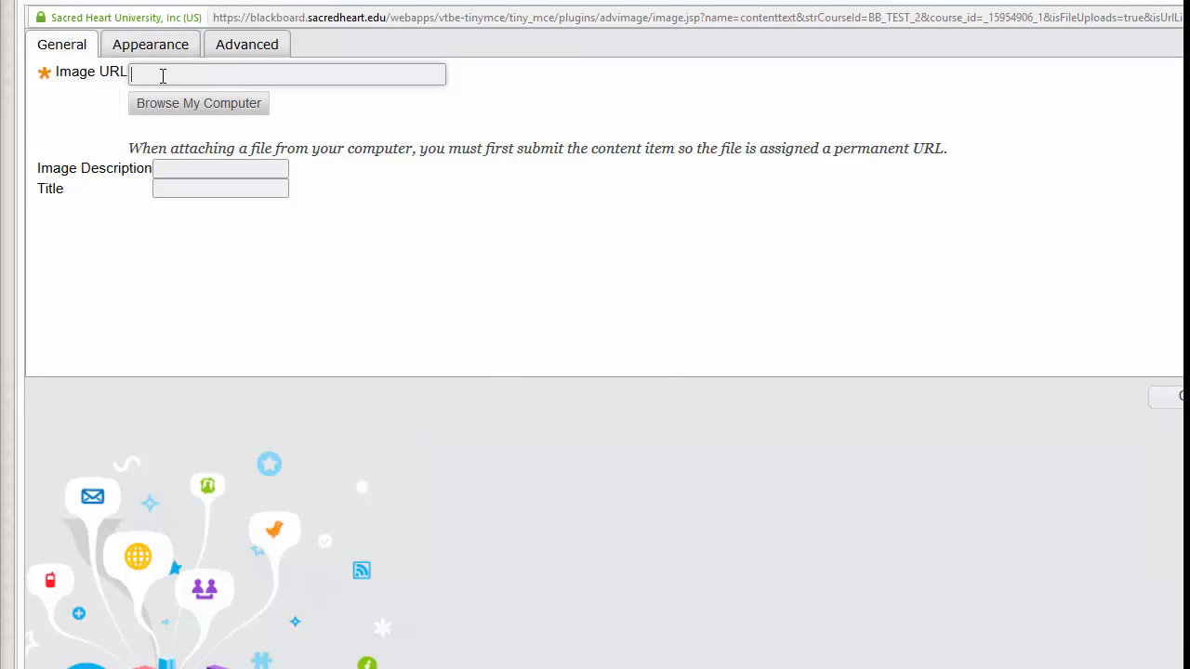
text(RaWaAN%2bNaNKKg&pid=15.1&P=0&w=300&h=300)
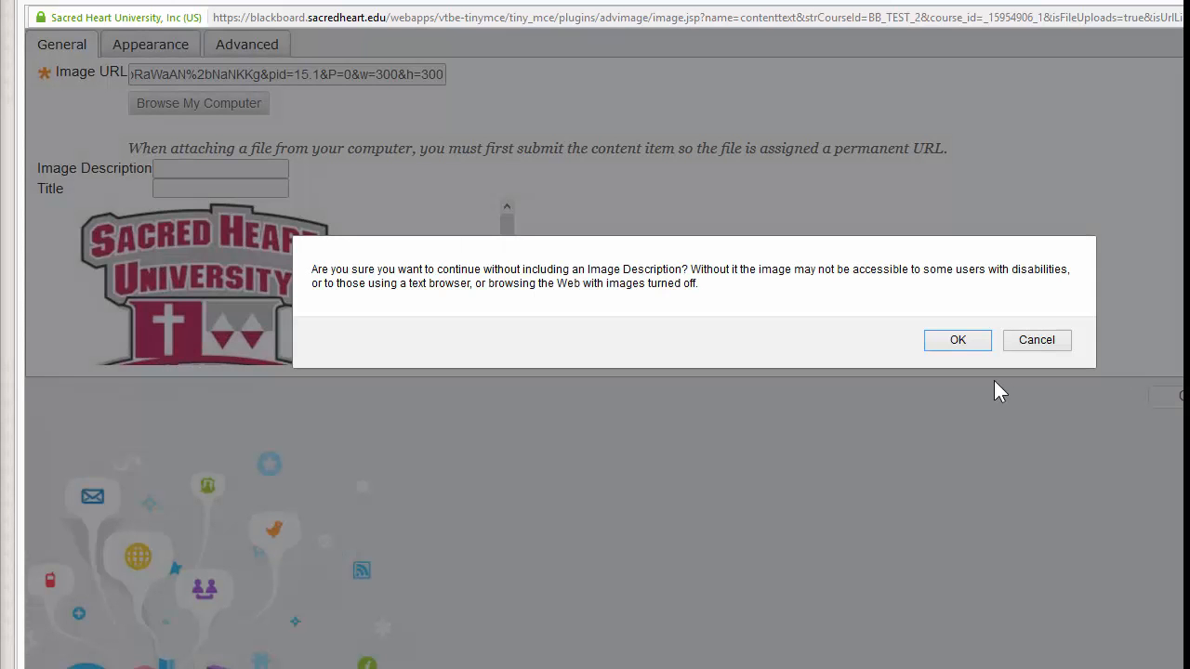
click(958, 340)
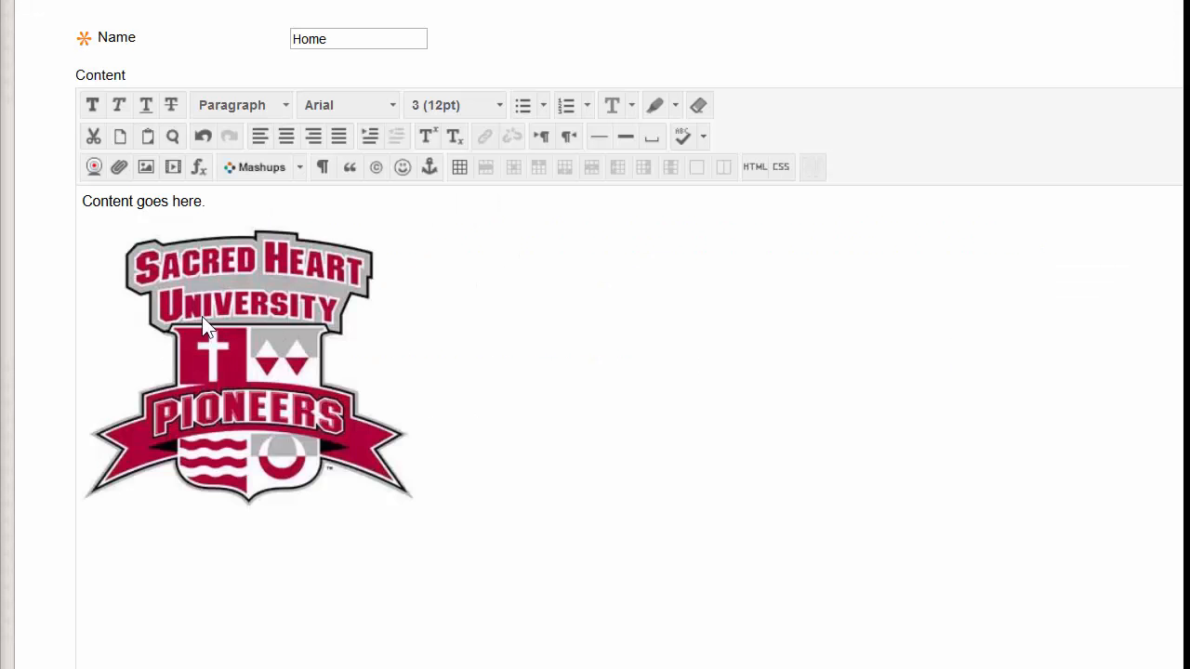
mouse_move(349, 374)
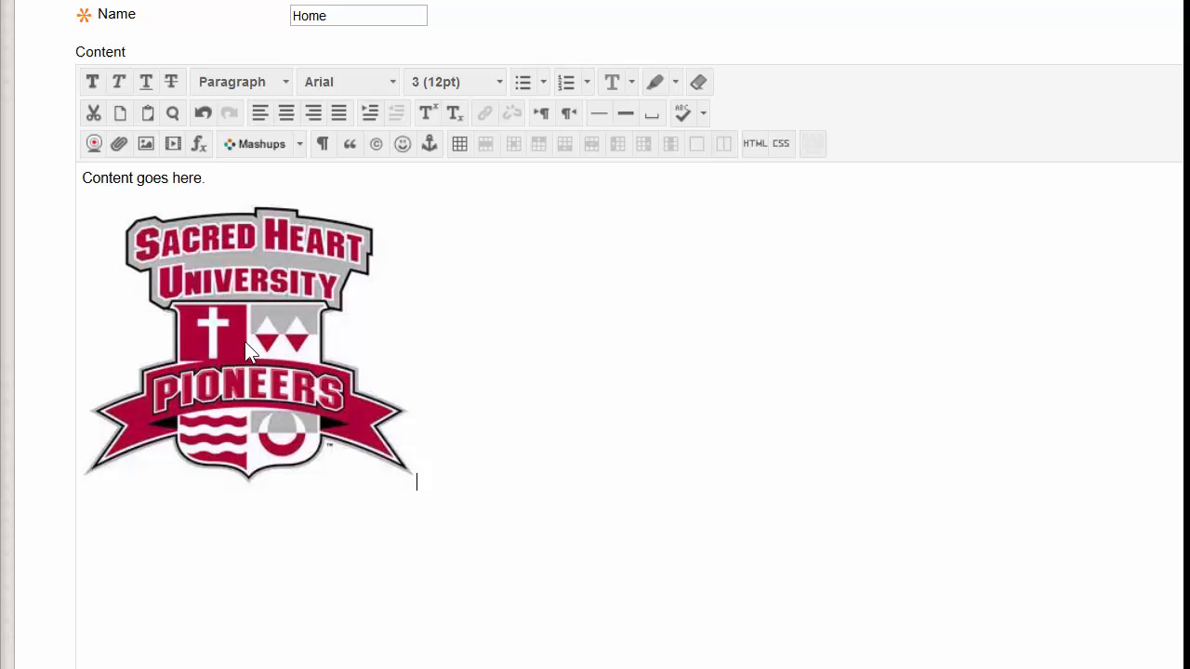
scroll(down, 3)
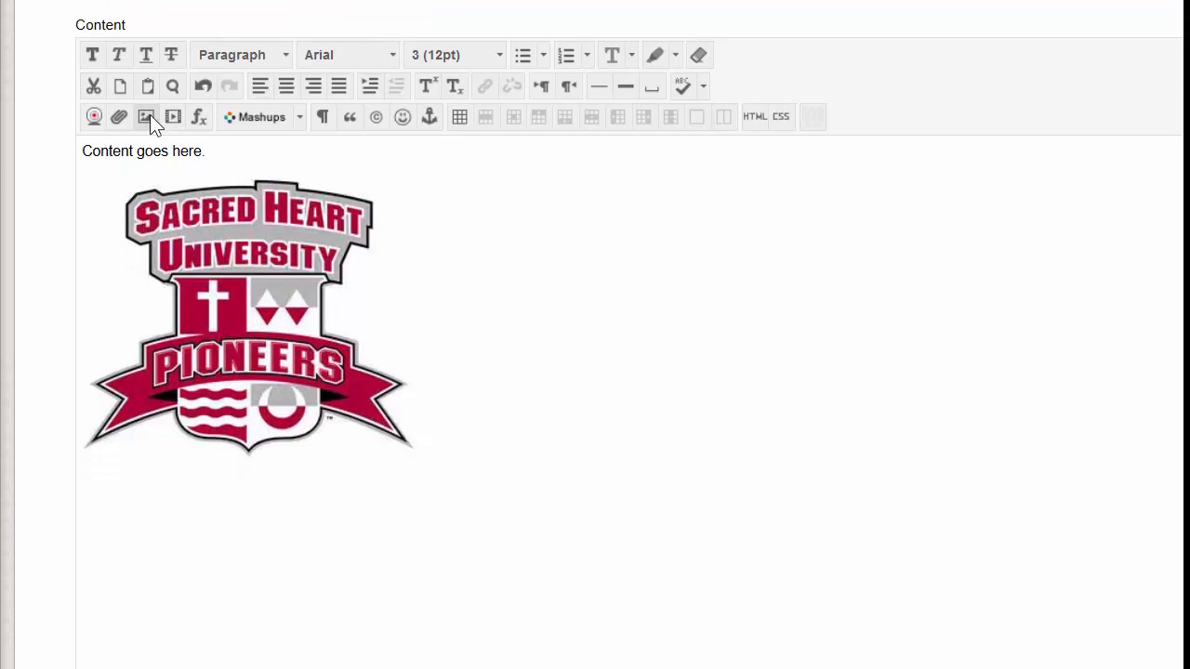
Submit the Home page so it is listed in the Test Wiki with its text and logo.
click(173, 117)
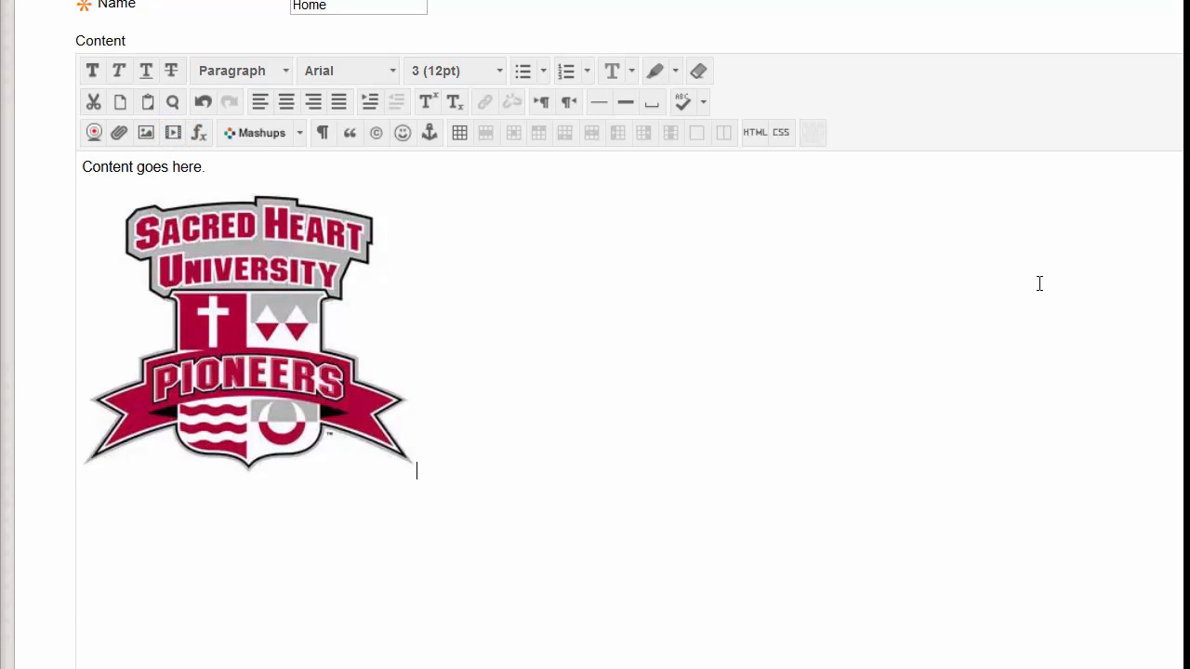
scroll(down, 3)
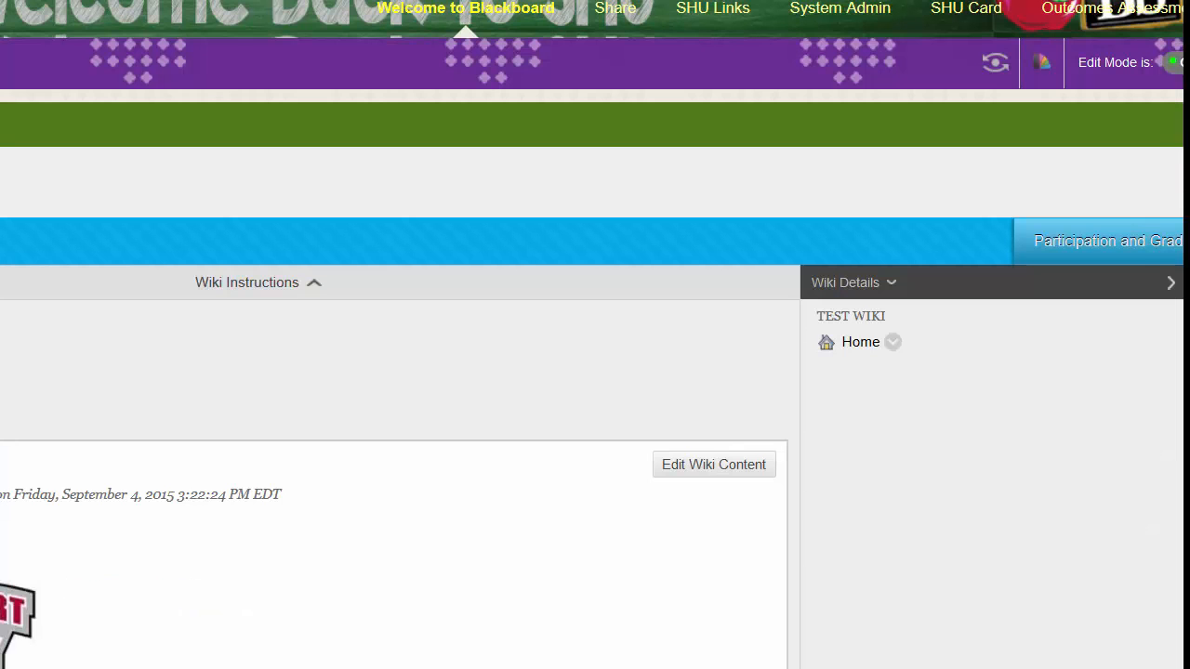
mouse_move(328, 268)
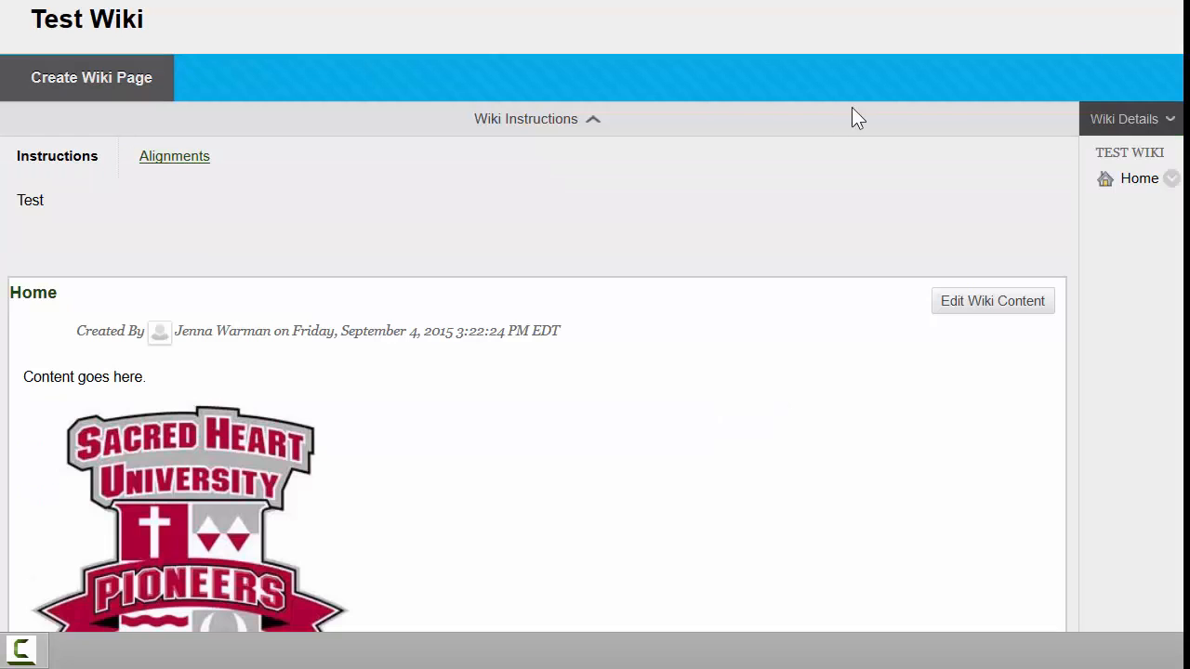
scroll(down, 3)
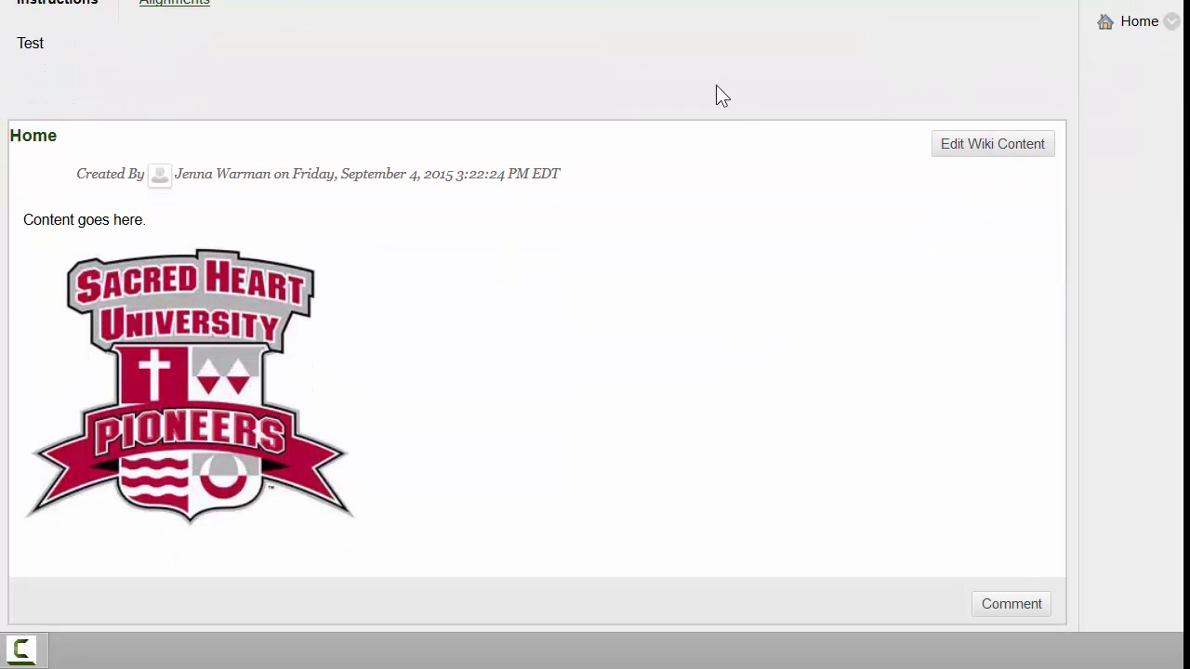
scroll(down, 3)
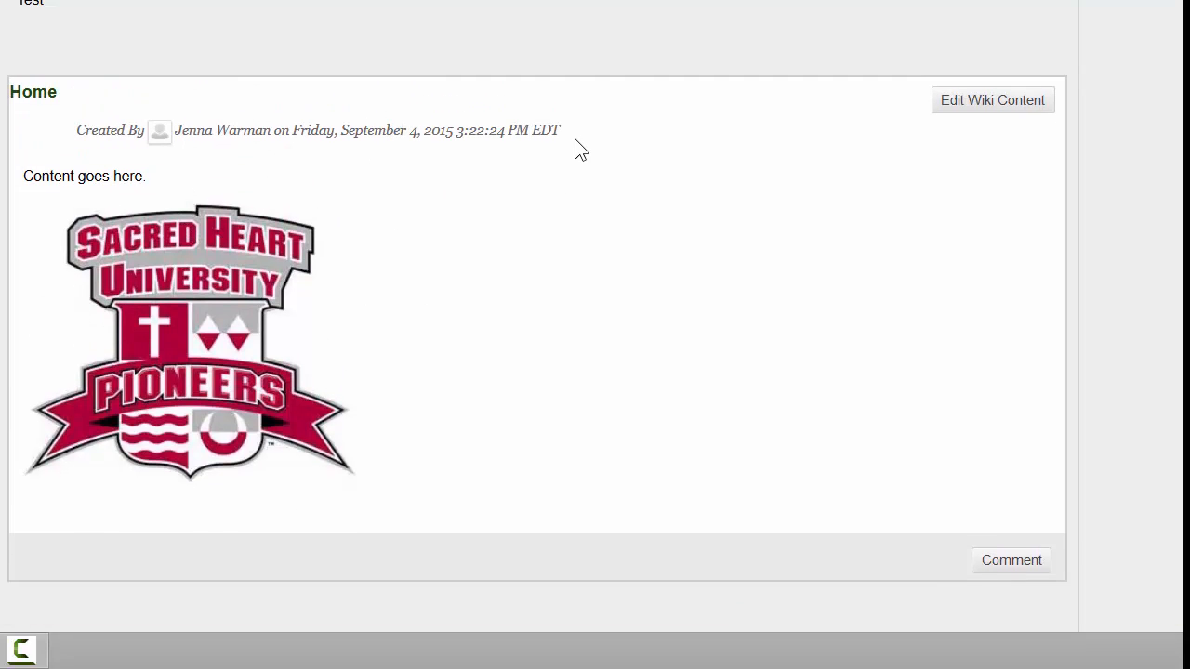
mouse_move(946, 145)
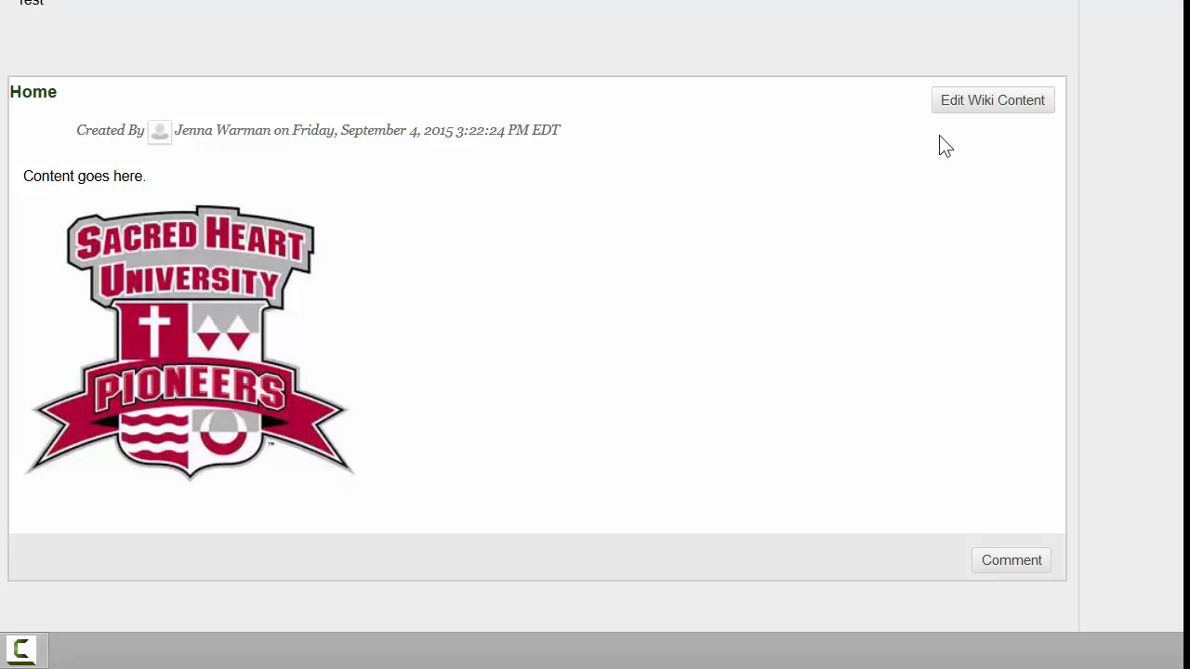
mouse_move(963, 121)
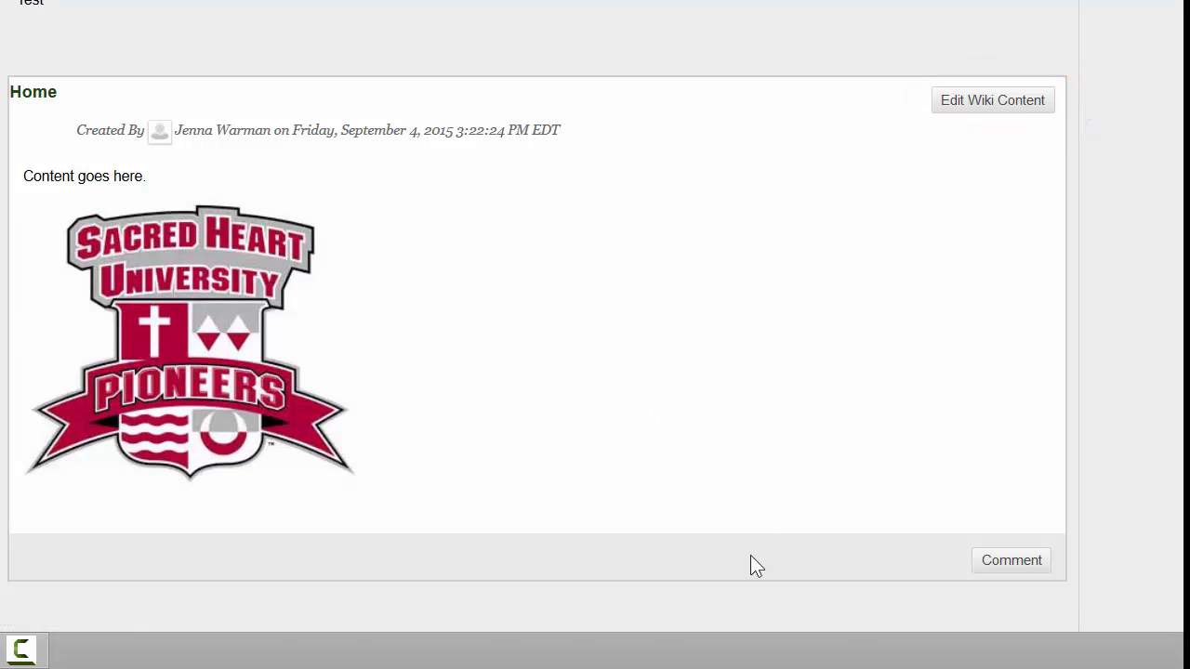
scroll(down, 3)
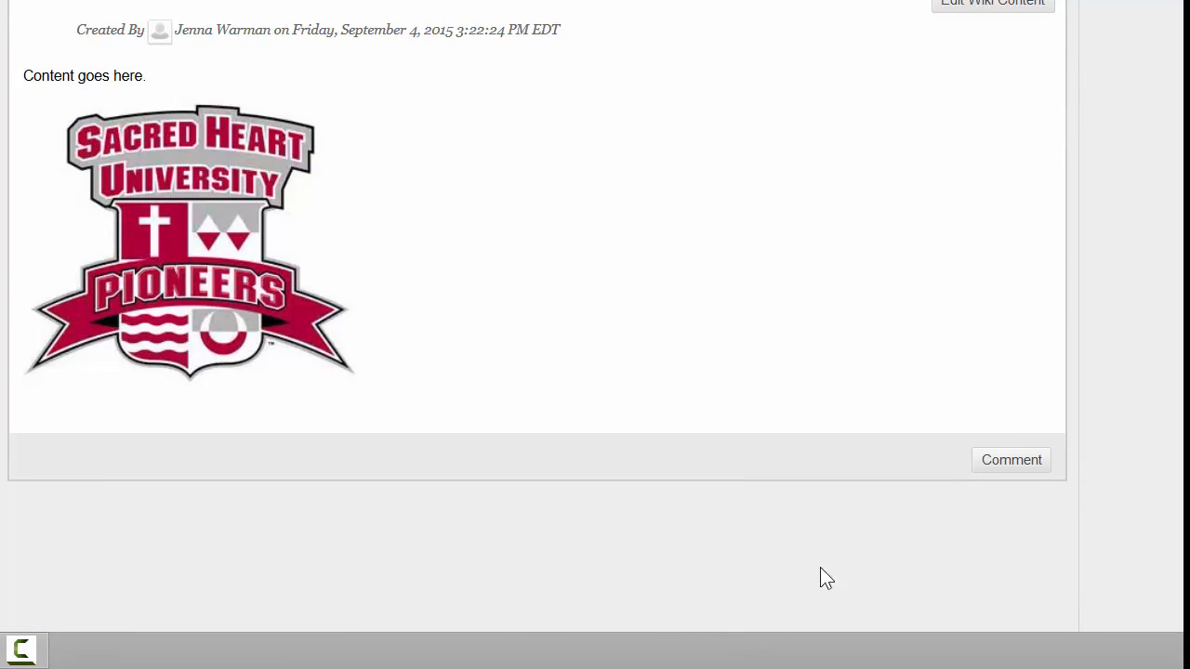
click(1012, 461)
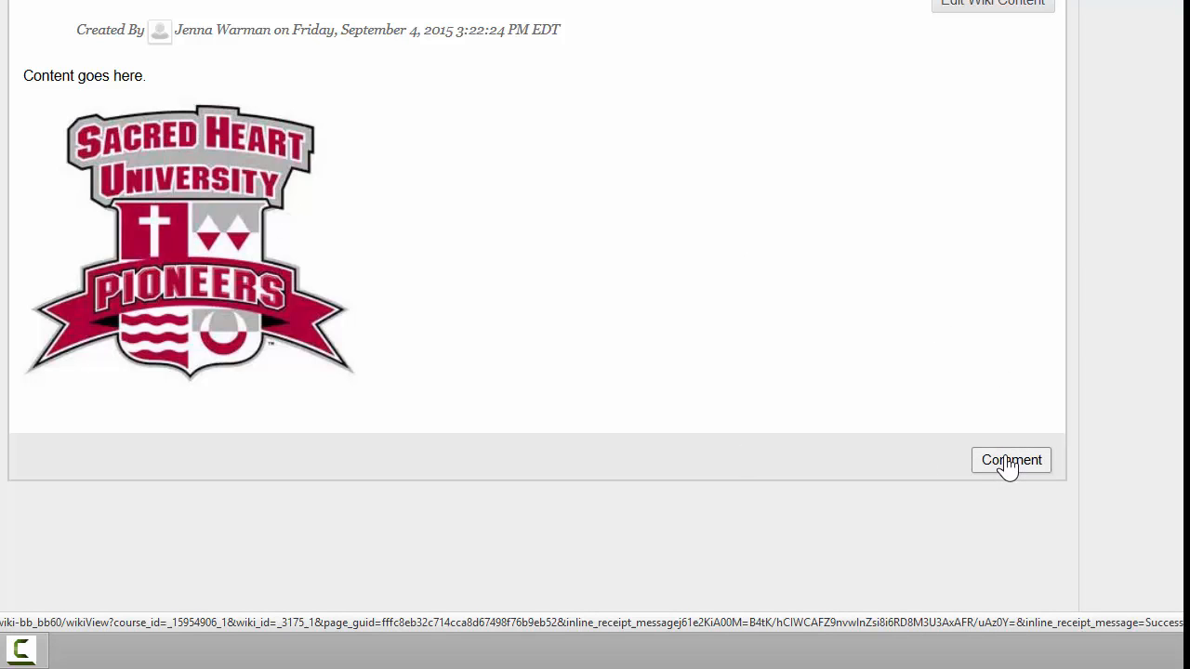
mouse_move(1048, 448)
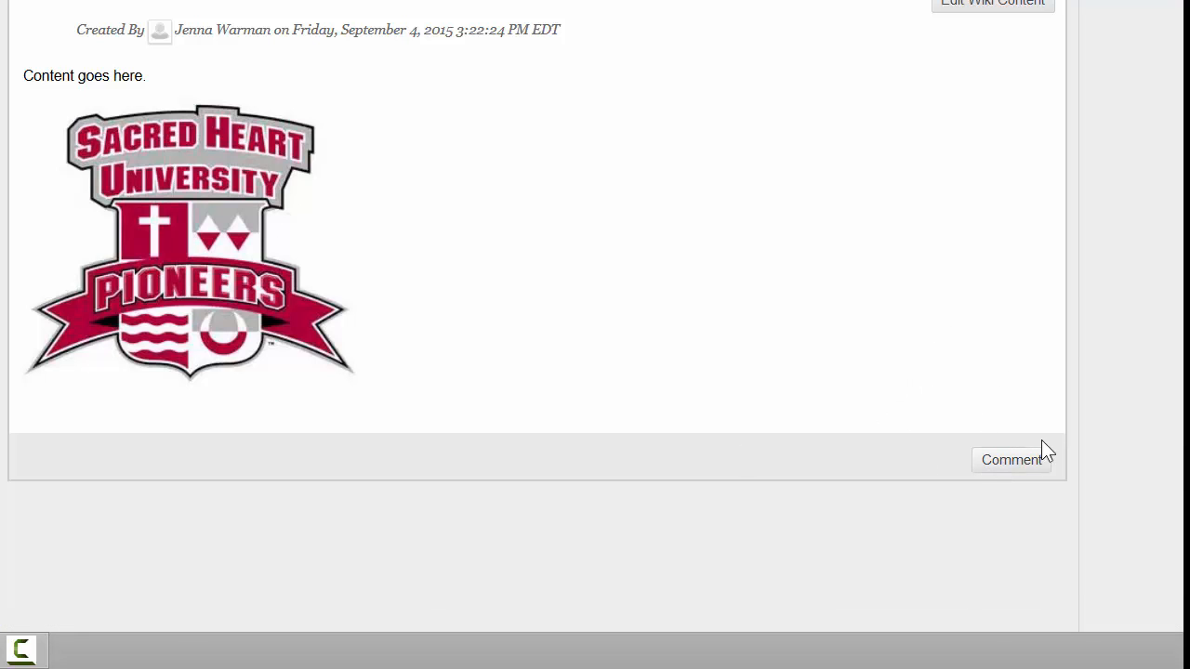
Add a comment reading 'Good job!' to the Home wiki page.
click(1011, 459)
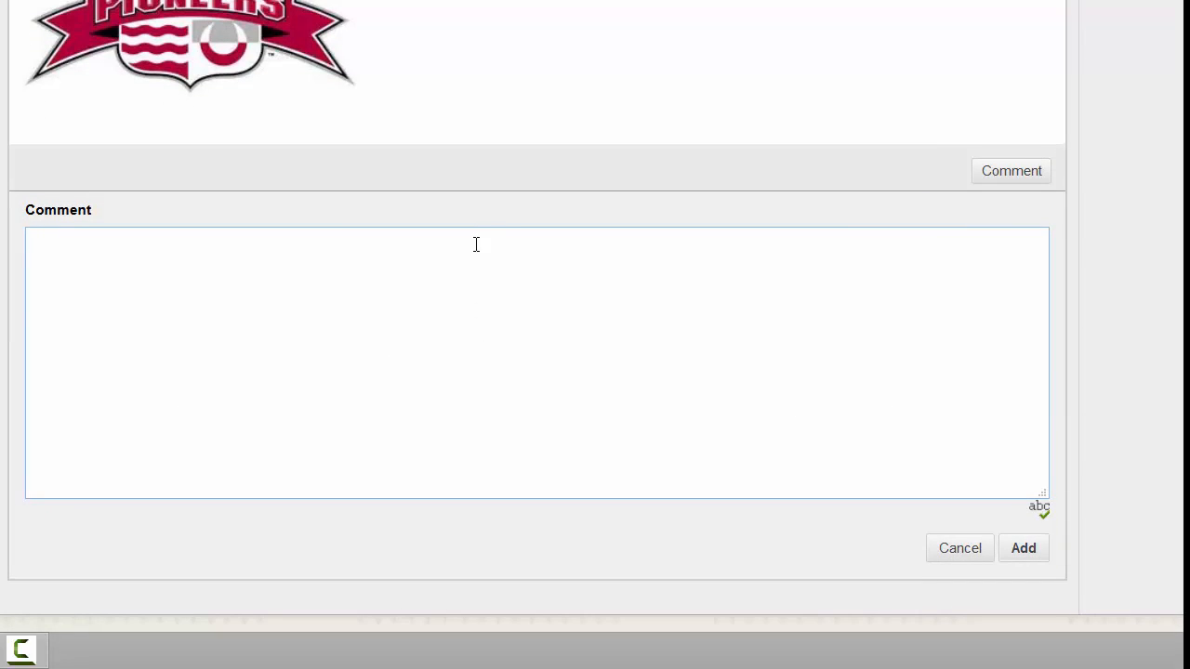
text(Good)
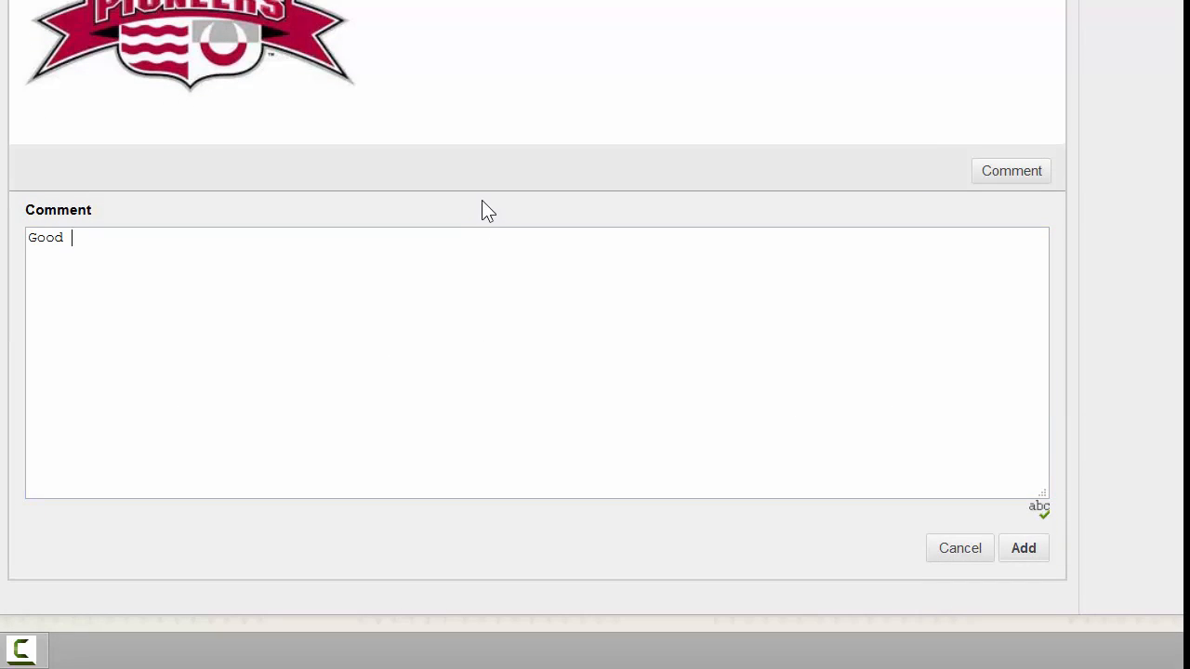
text(job!)
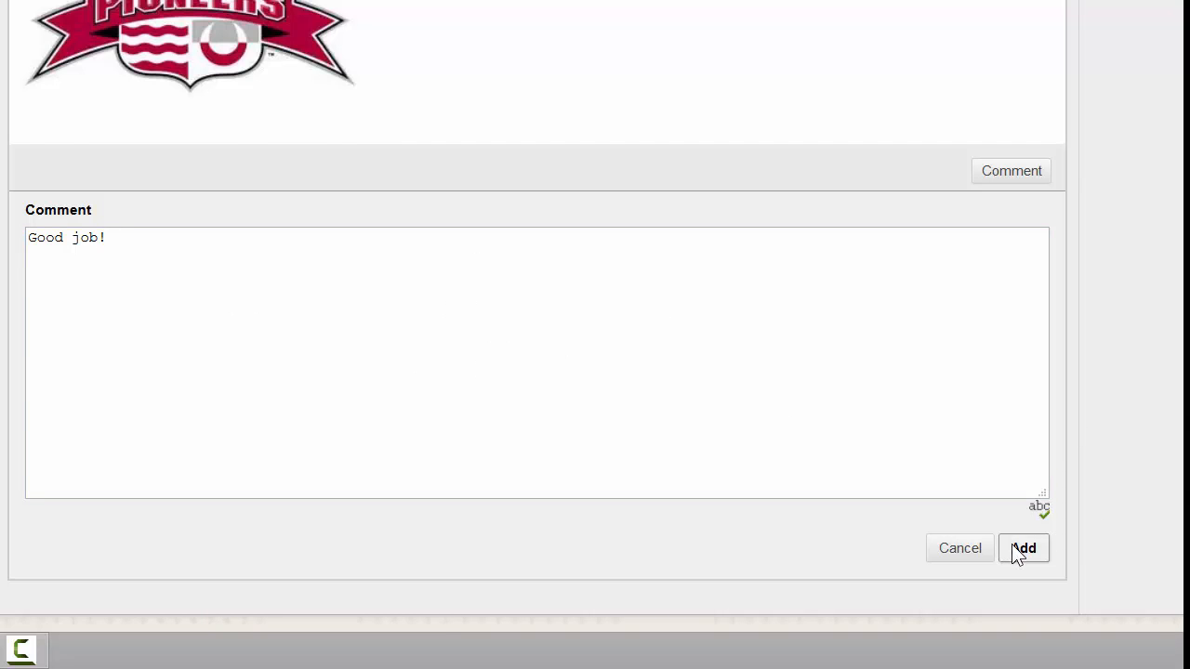
click(1022, 547)
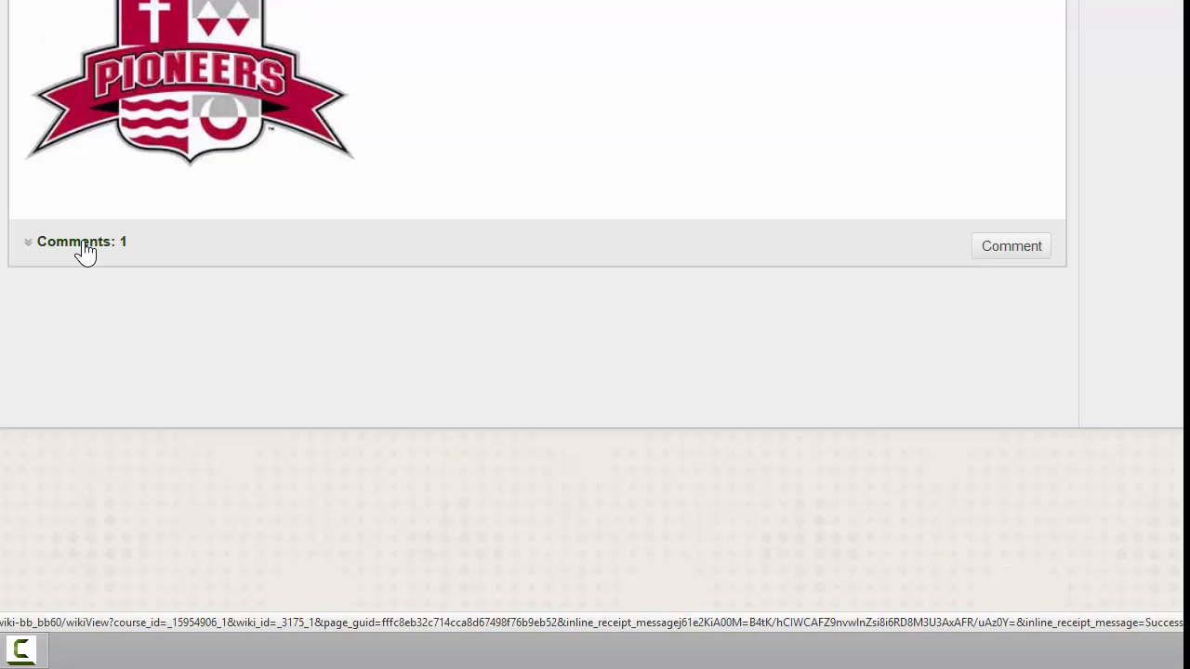
From the Home page, start creating a new wiki page with an empty form.
click(75, 242)
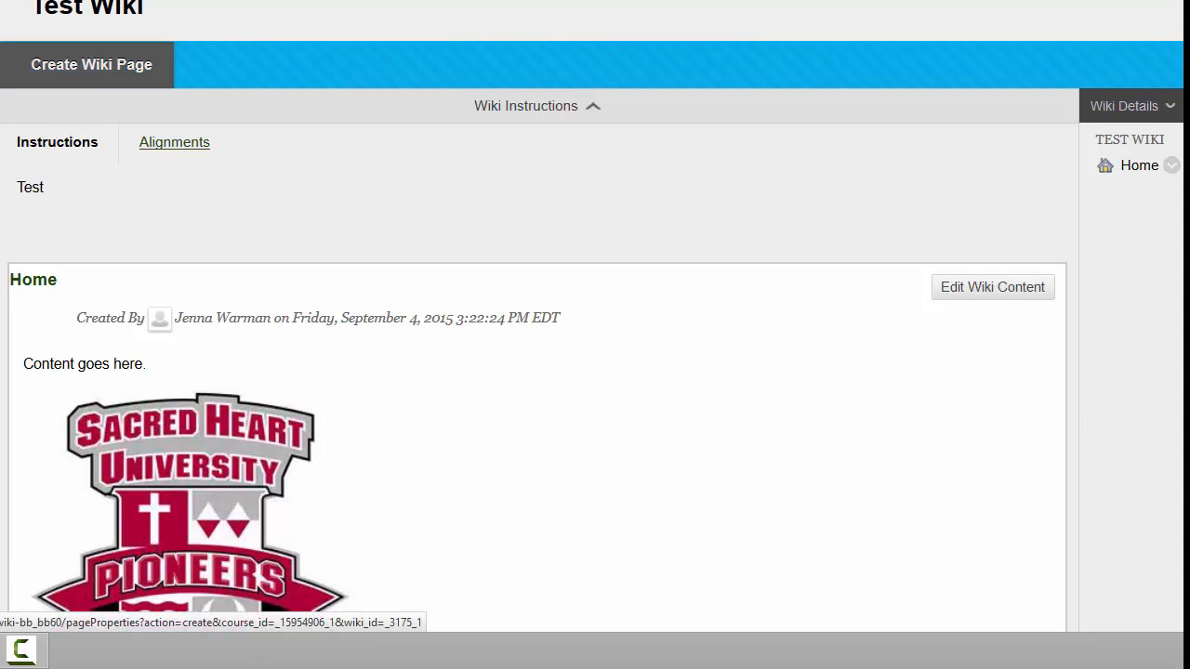
scroll(down, 3)
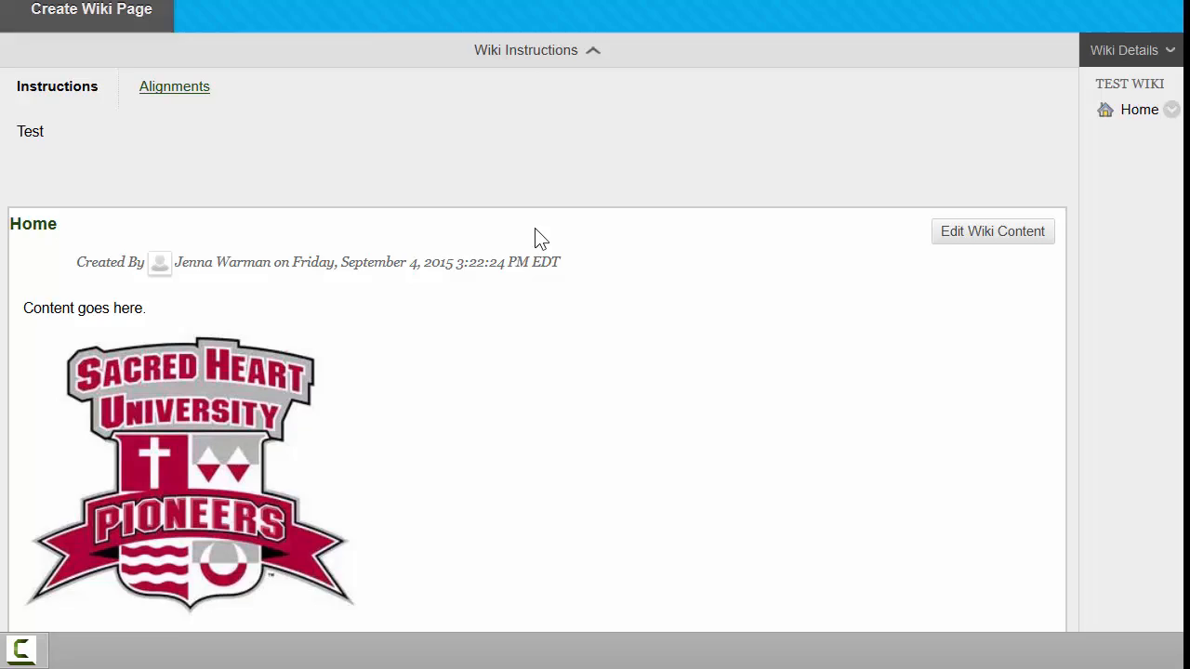
scroll(down, 3)
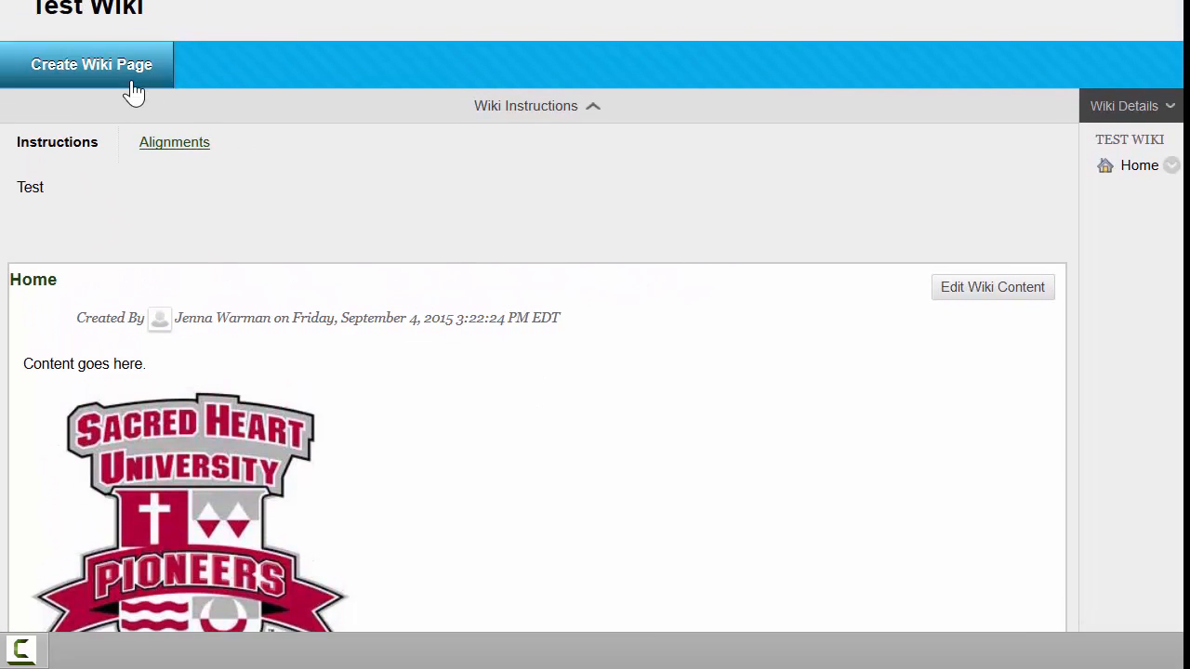
click(91, 64)
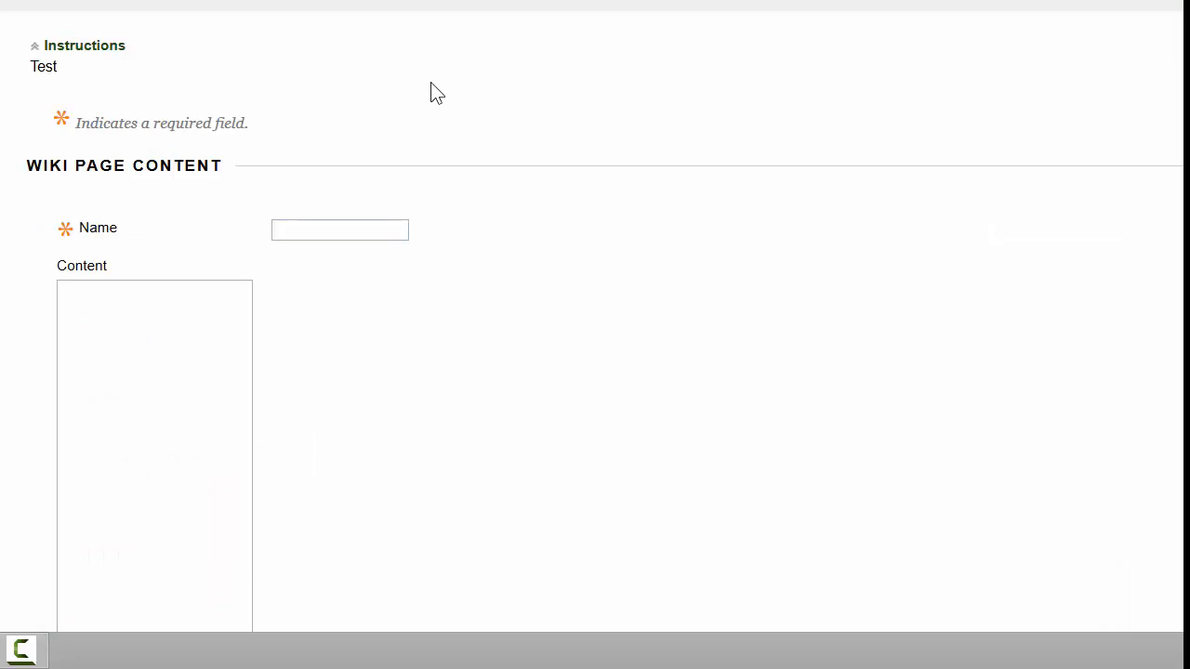
Name the new page Page 1 and give it the content 'more content'.
text(Page 1)
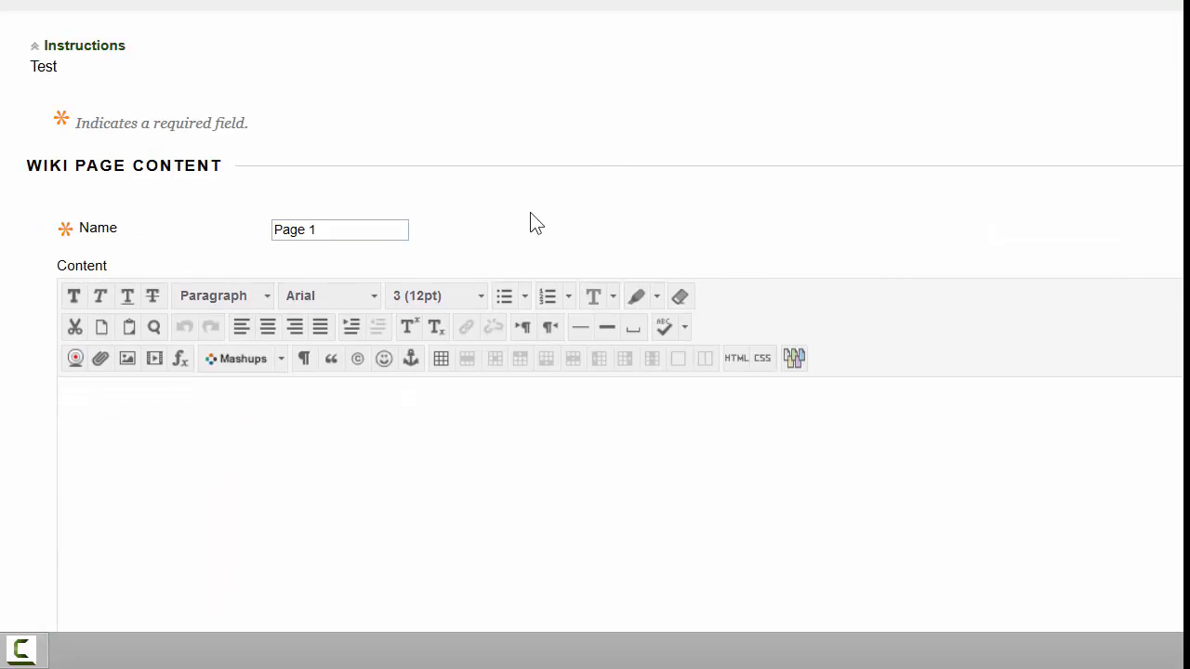
text(more content)
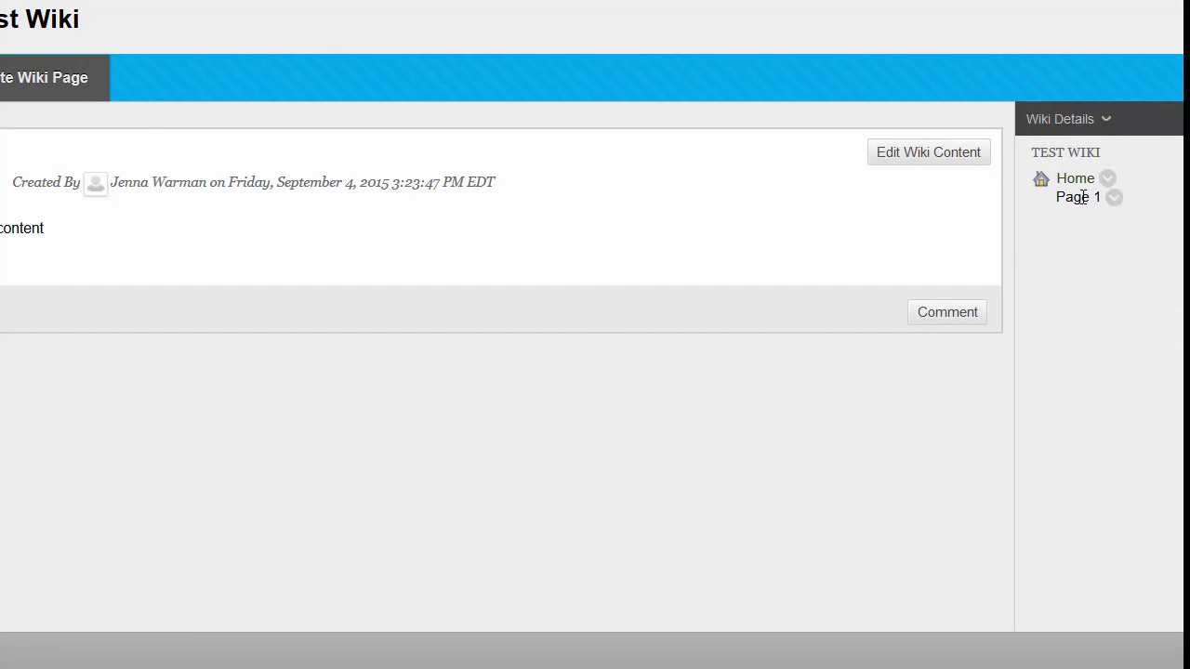
mouse_move(1074, 186)
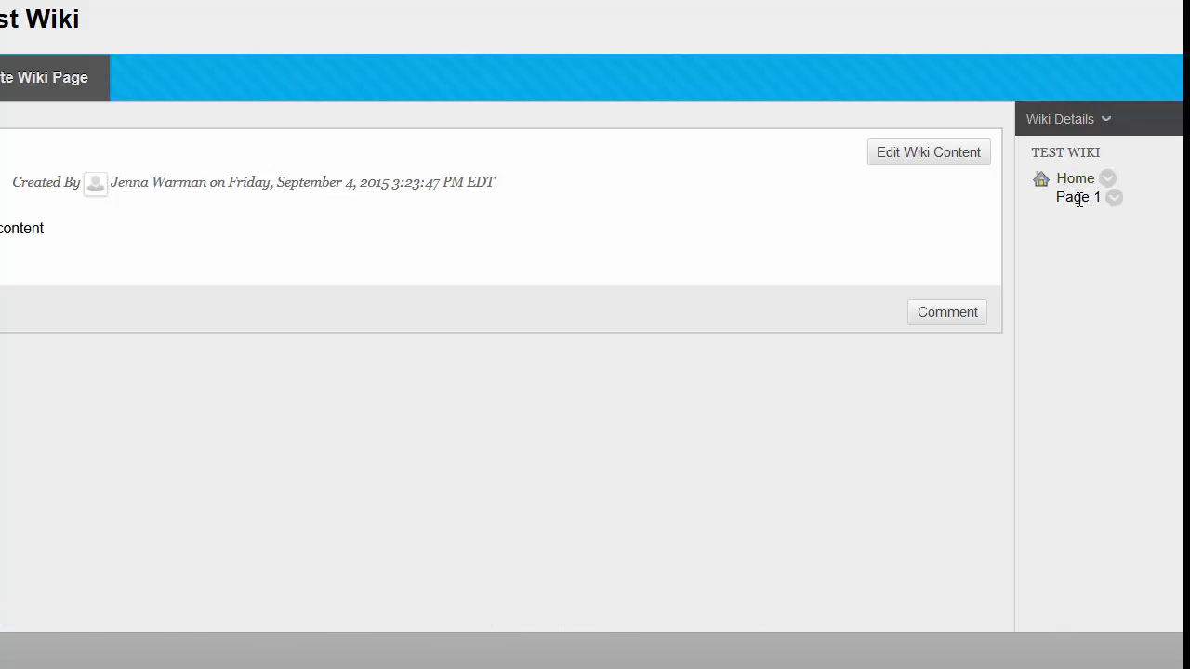
mouse_move(1100, 197)
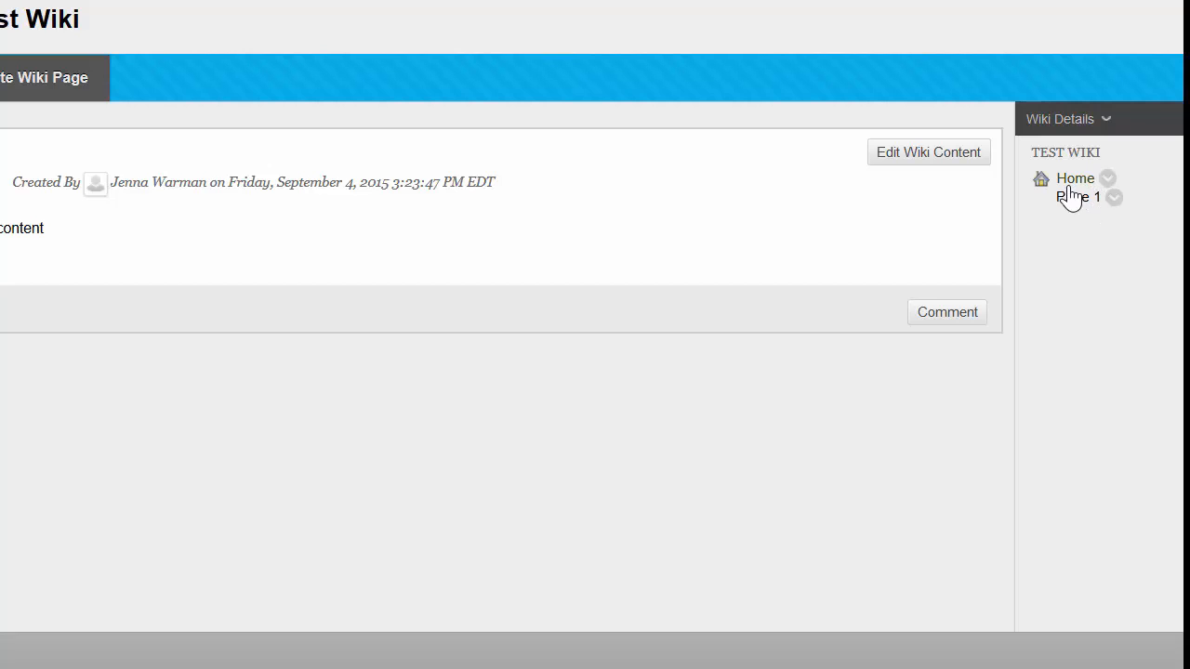
mouse_move(1073, 197)
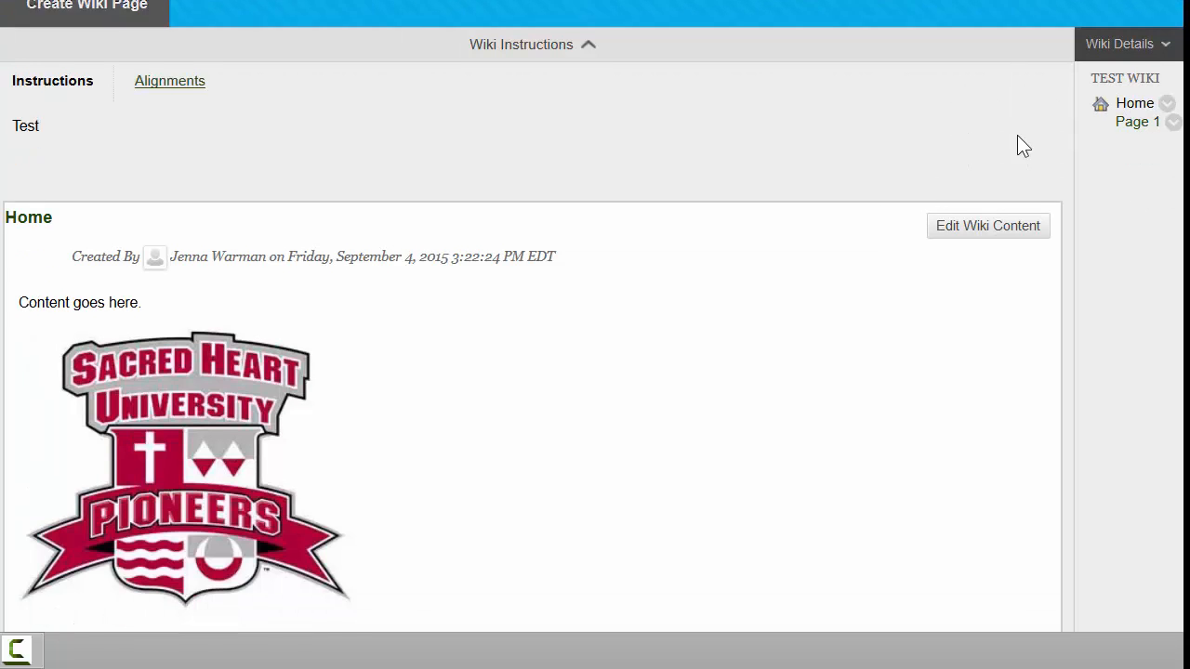
View the Home page again, showing its opening line, logo and one comment.
scroll(down, 3)
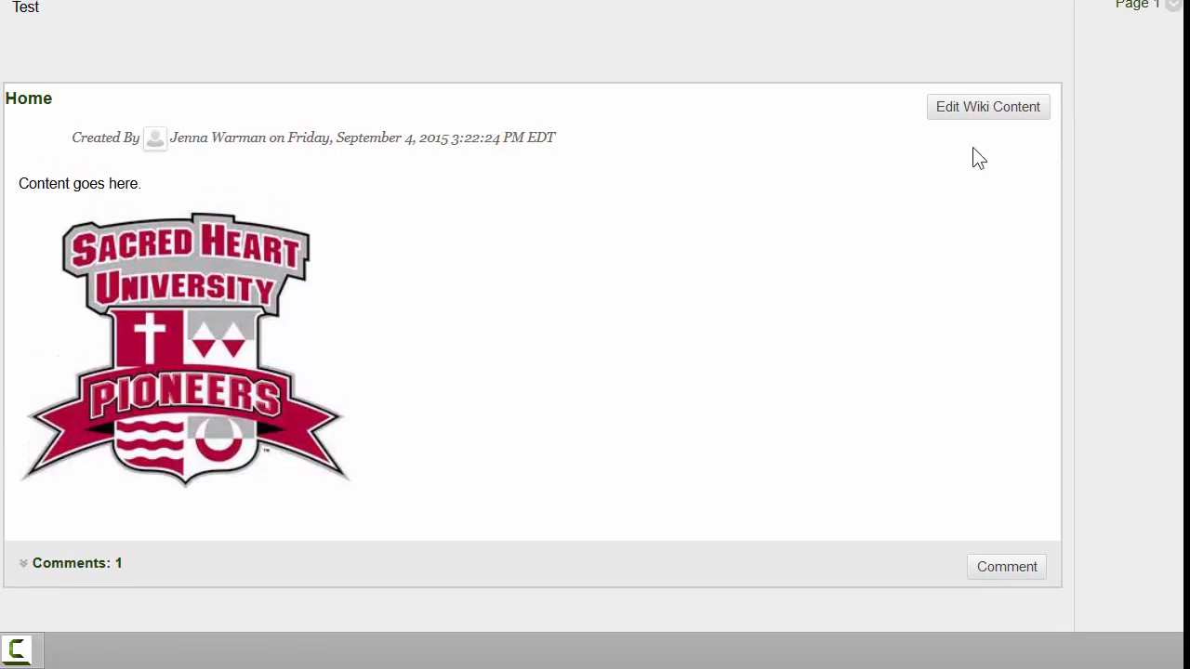
mouse_move(1004, 134)
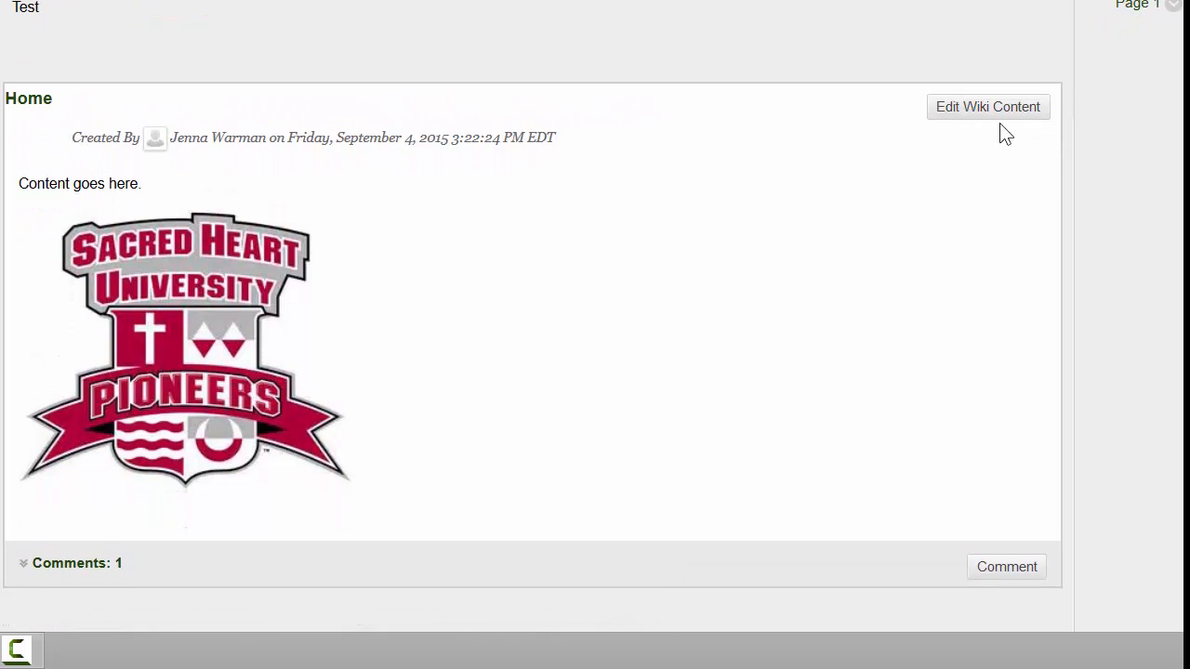
mouse_move(933, 143)
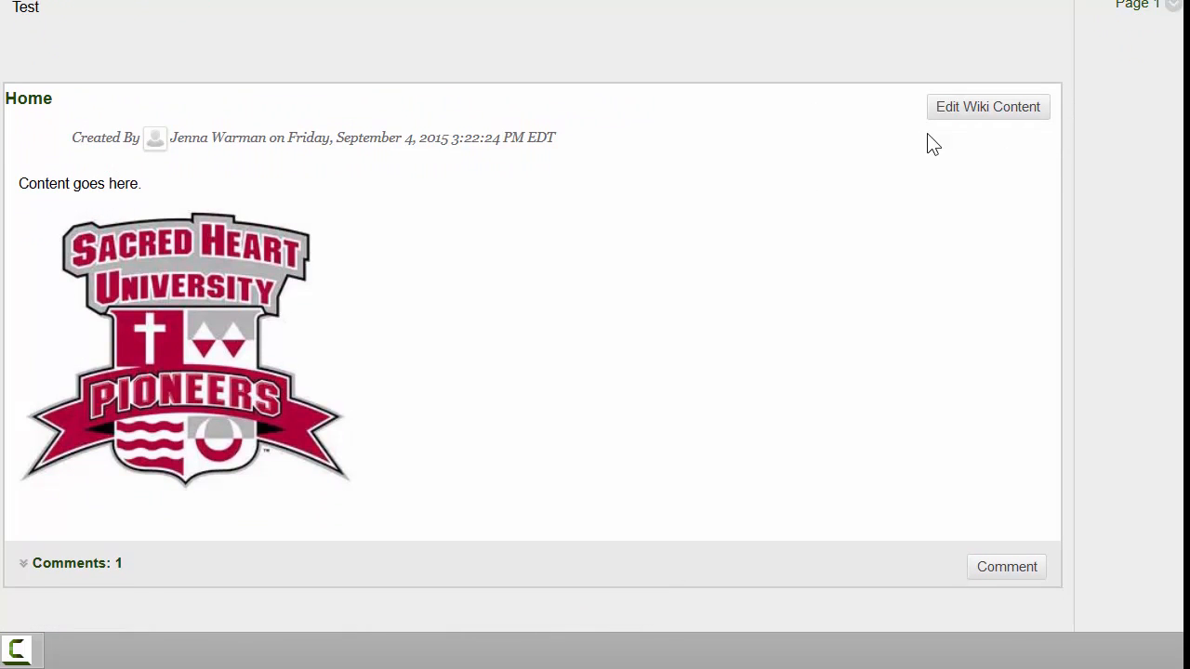
mouse_move(971, 119)
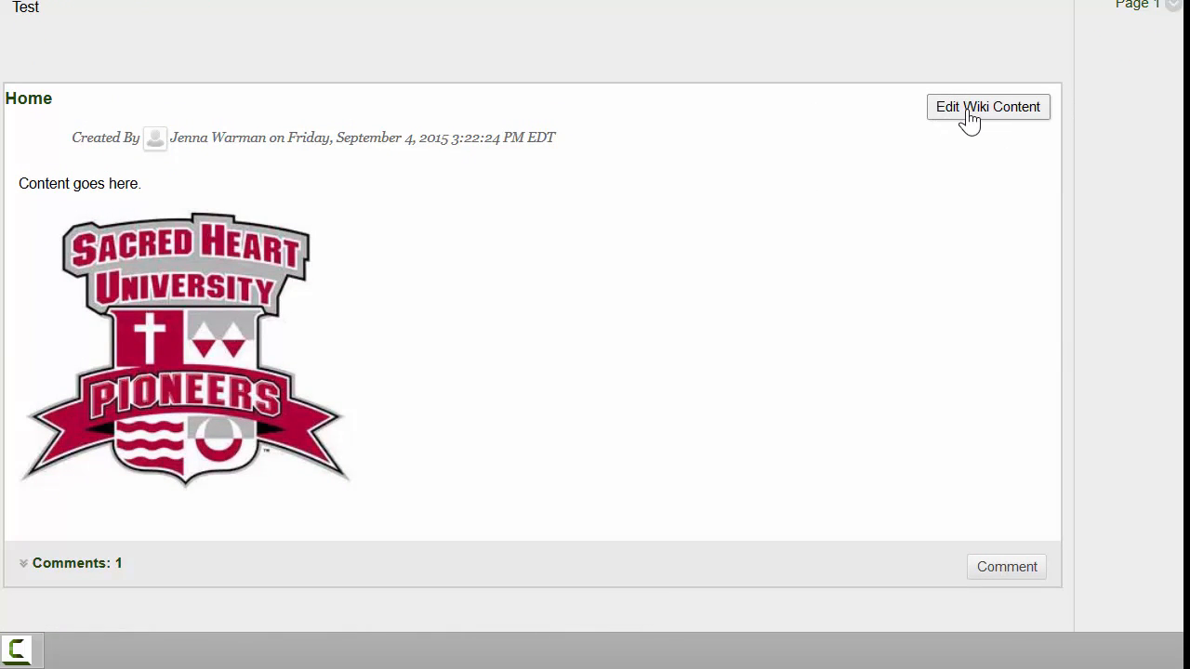
Edit the Home page content and start inserting a link to another wiki page.
click(987, 106)
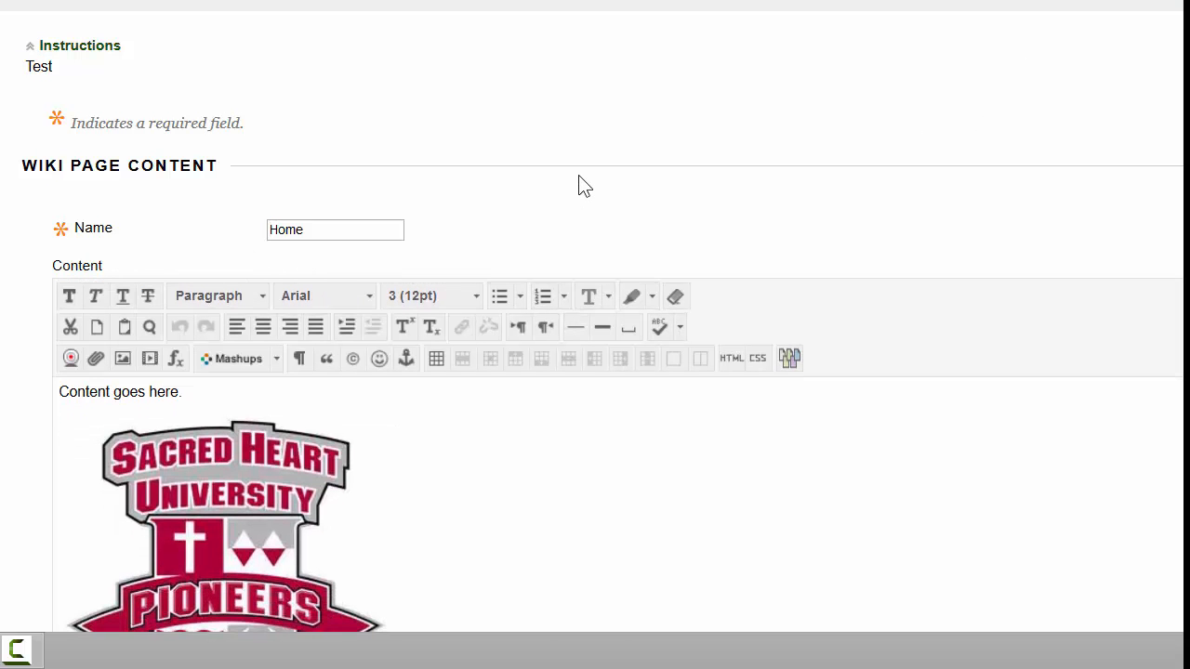
scroll(down, 3)
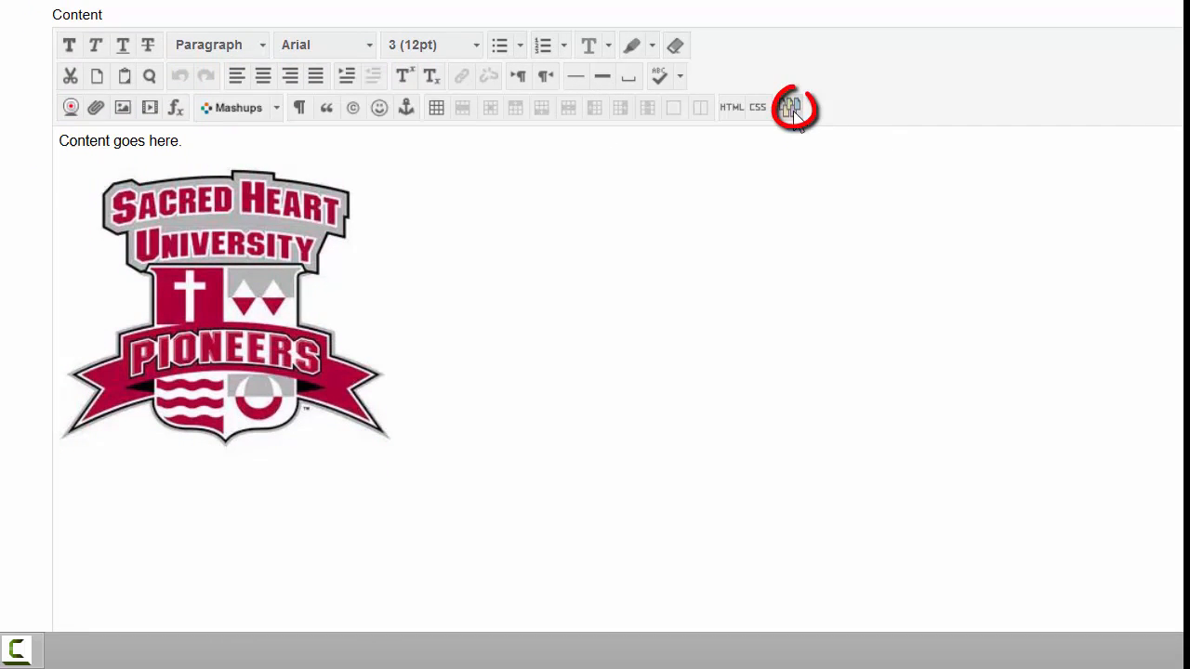
mouse_move(792, 108)
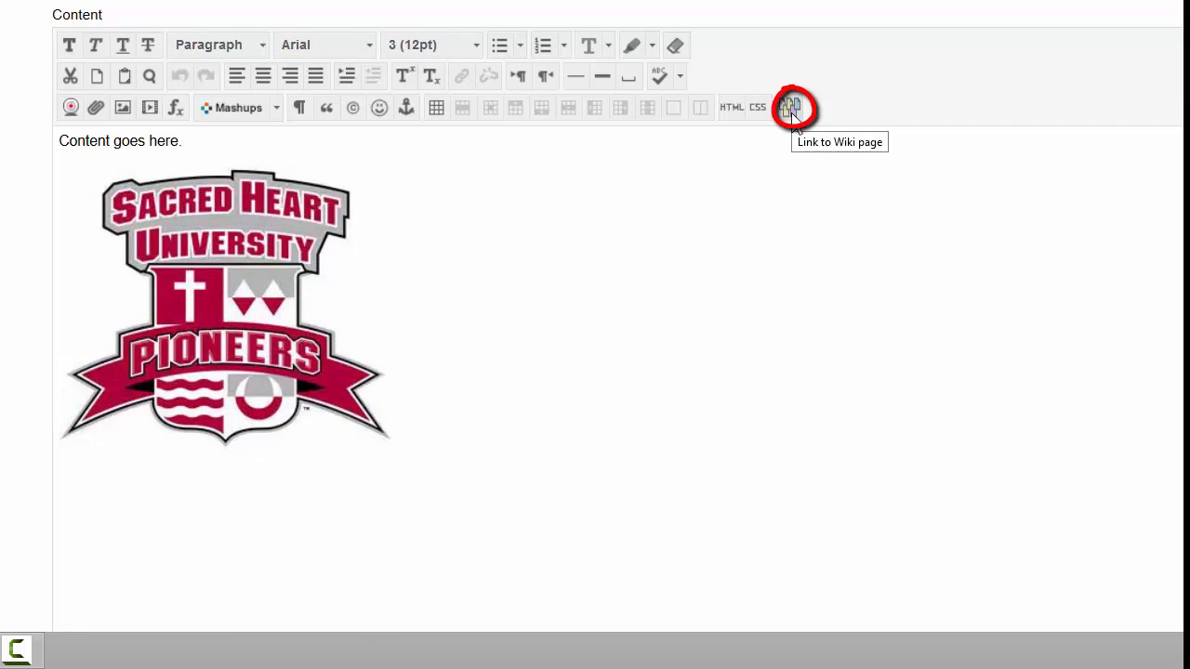
click(792, 108)
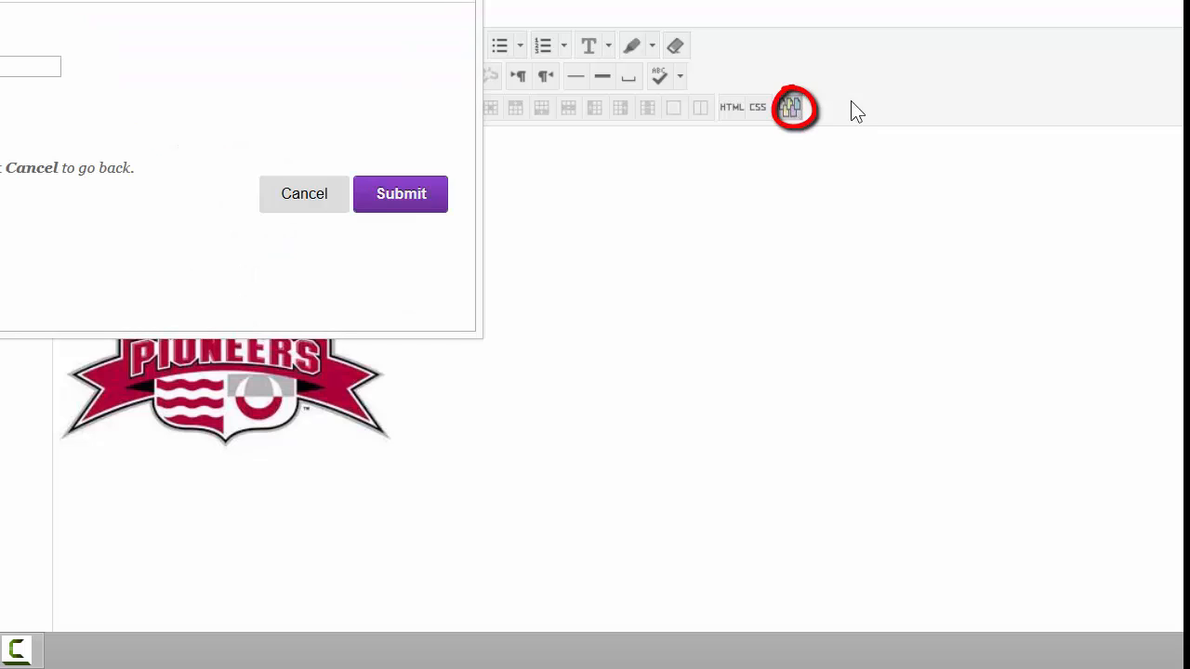
Insert a wiki link to Page 1 before the Home page's opening line.
click(792, 108)
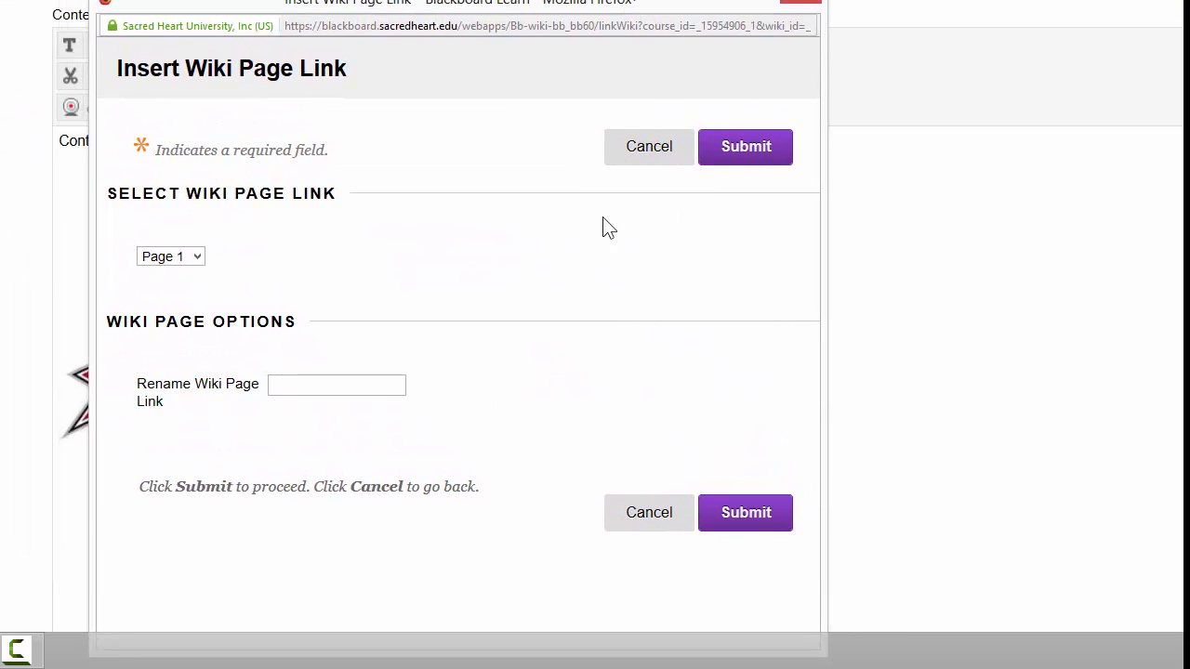
mouse_move(352, 286)
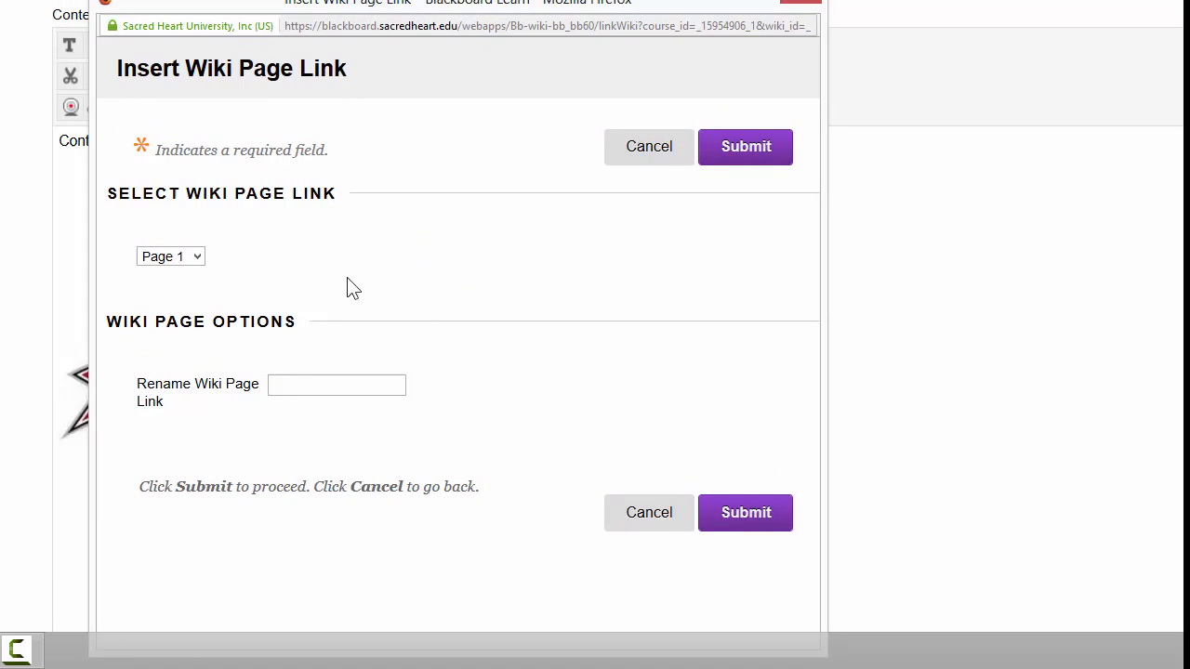
mouse_move(249, 313)
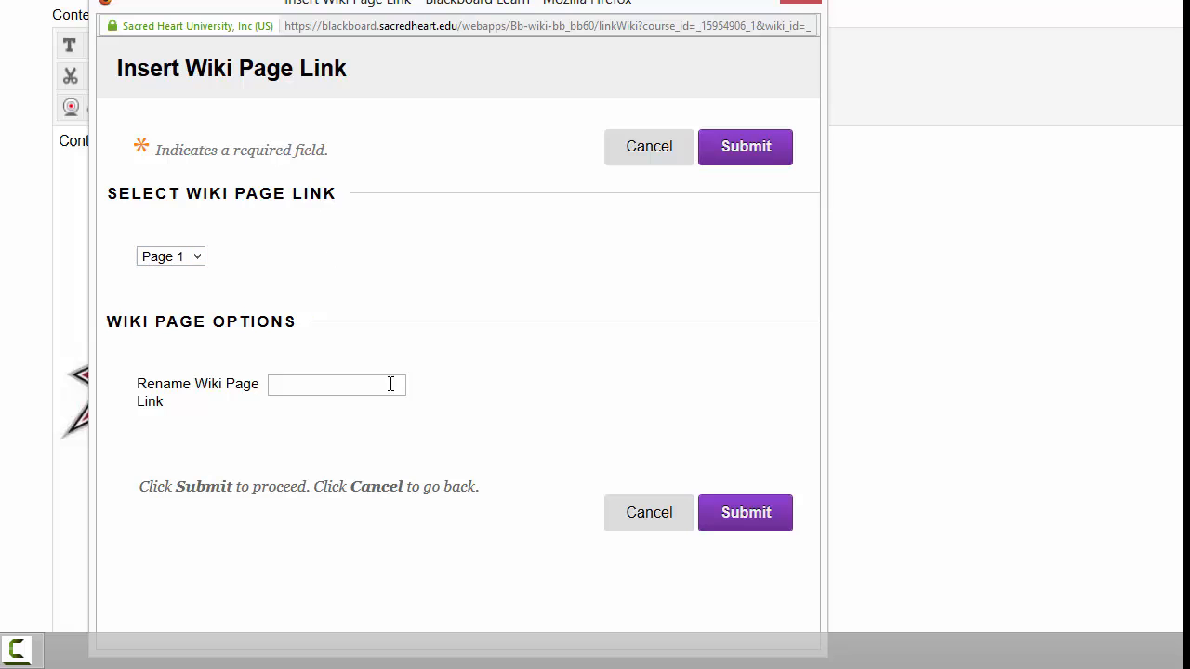
mouse_move(751, 190)
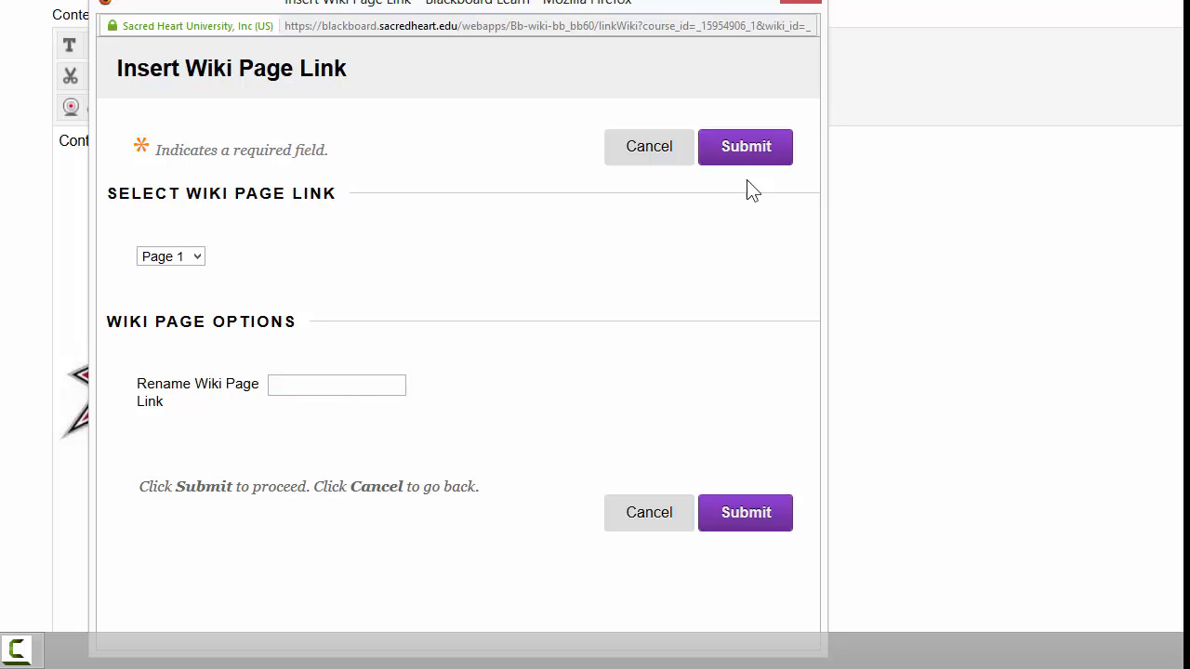
click(745, 145)
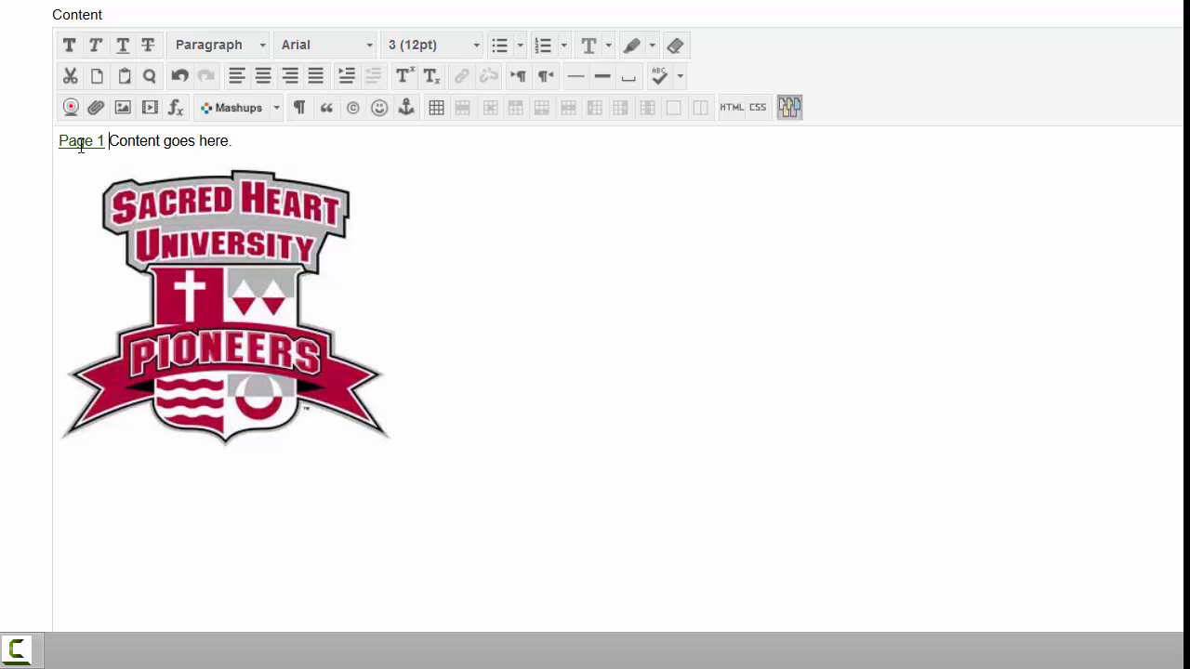
Submit the edited Home page so the Page 1 link is saved above the logo.
scroll(down, 3)
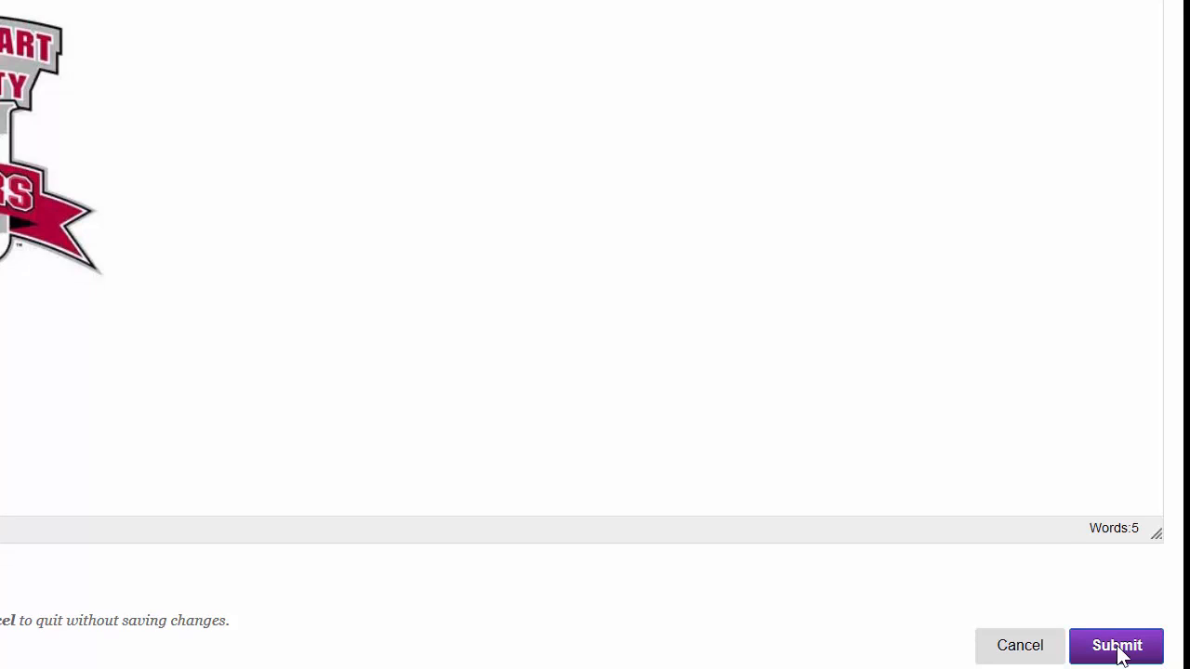
click(1117, 645)
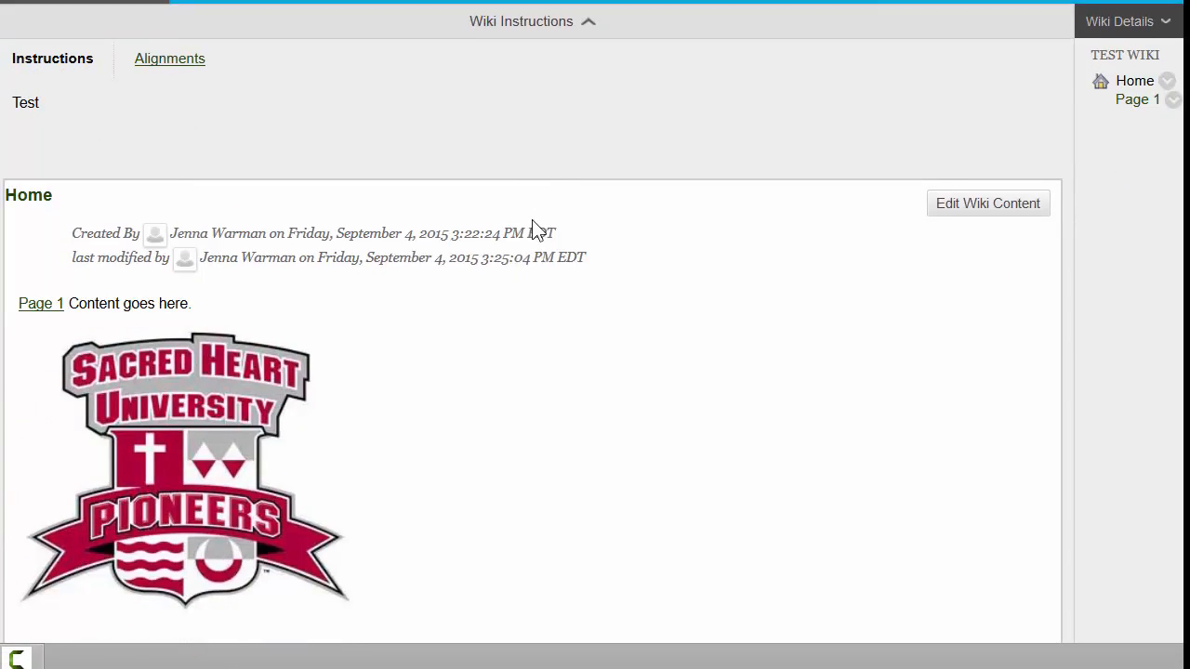
scroll(down, 3)
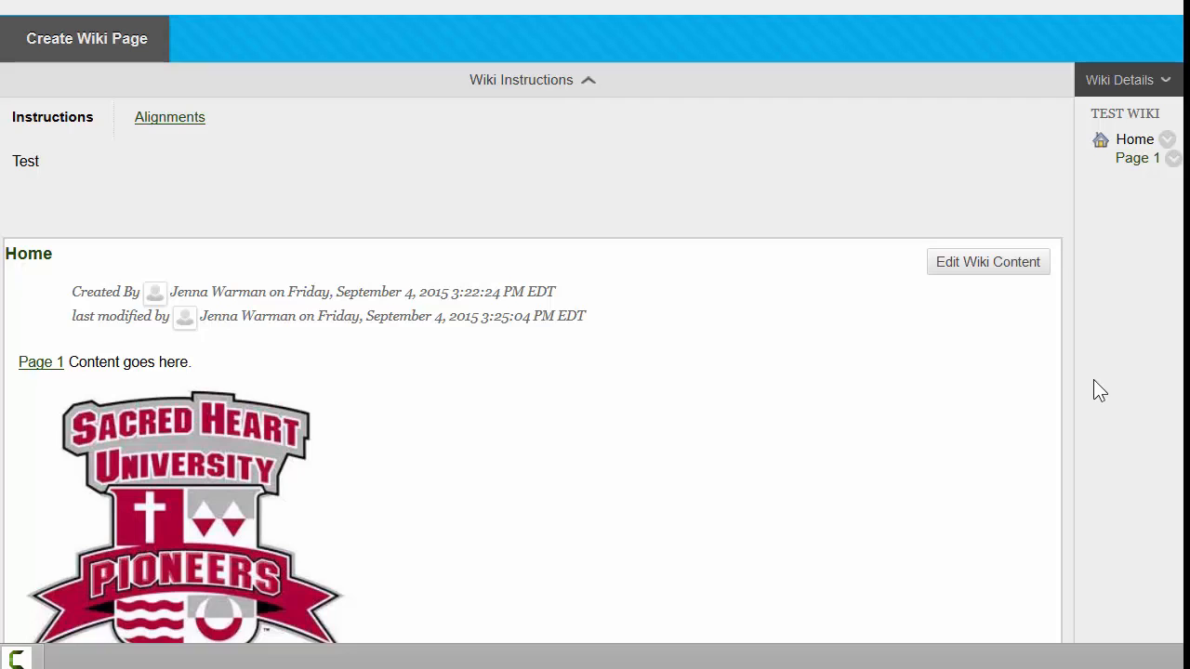
mouse_move(1075, 418)
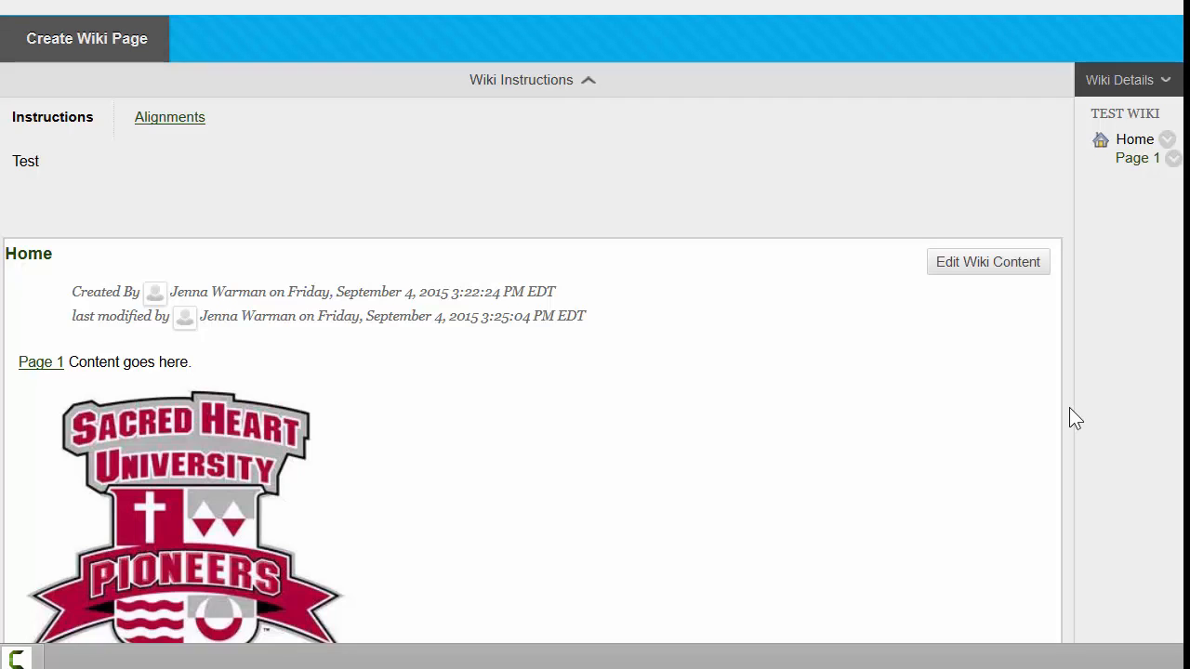
mouse_move(1148, 12)
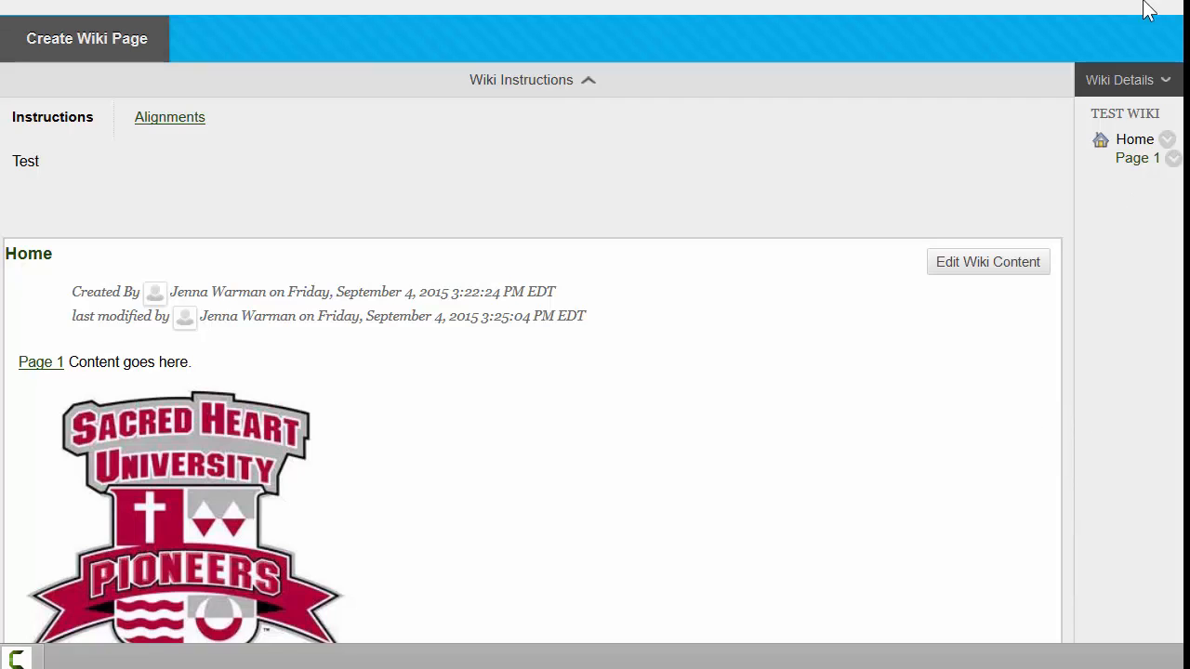